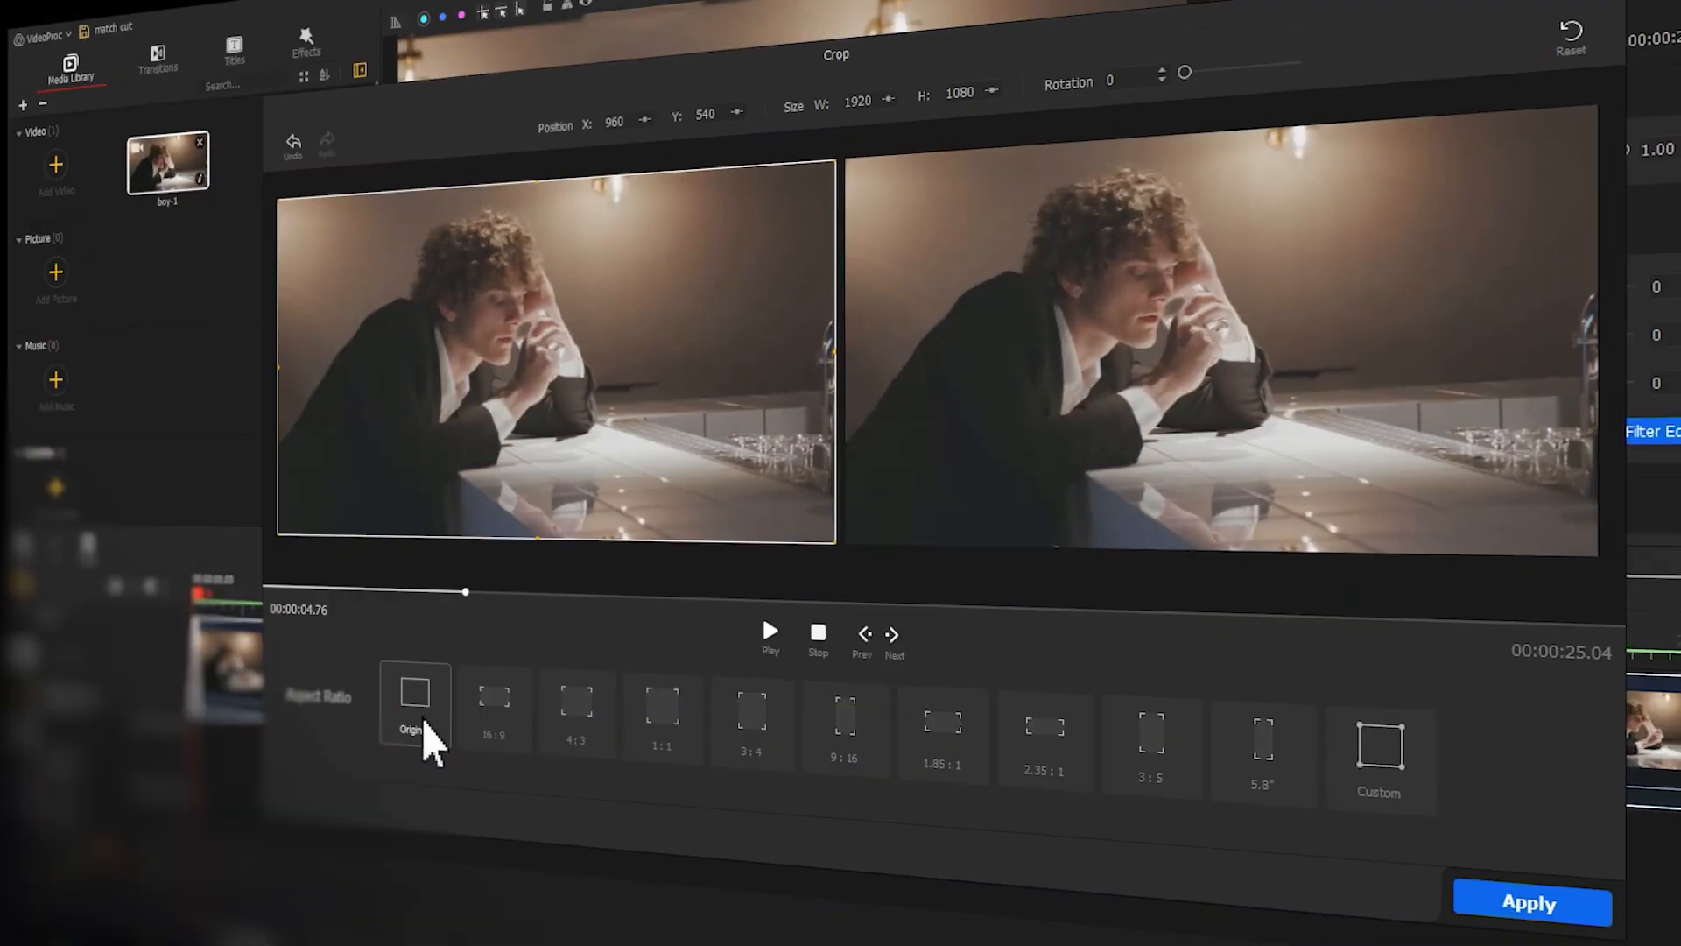
Crop the bar-scene clip to the 4:3 aspect ratio preset.
{"action": "left_click", "coordinate": [576, 713]}
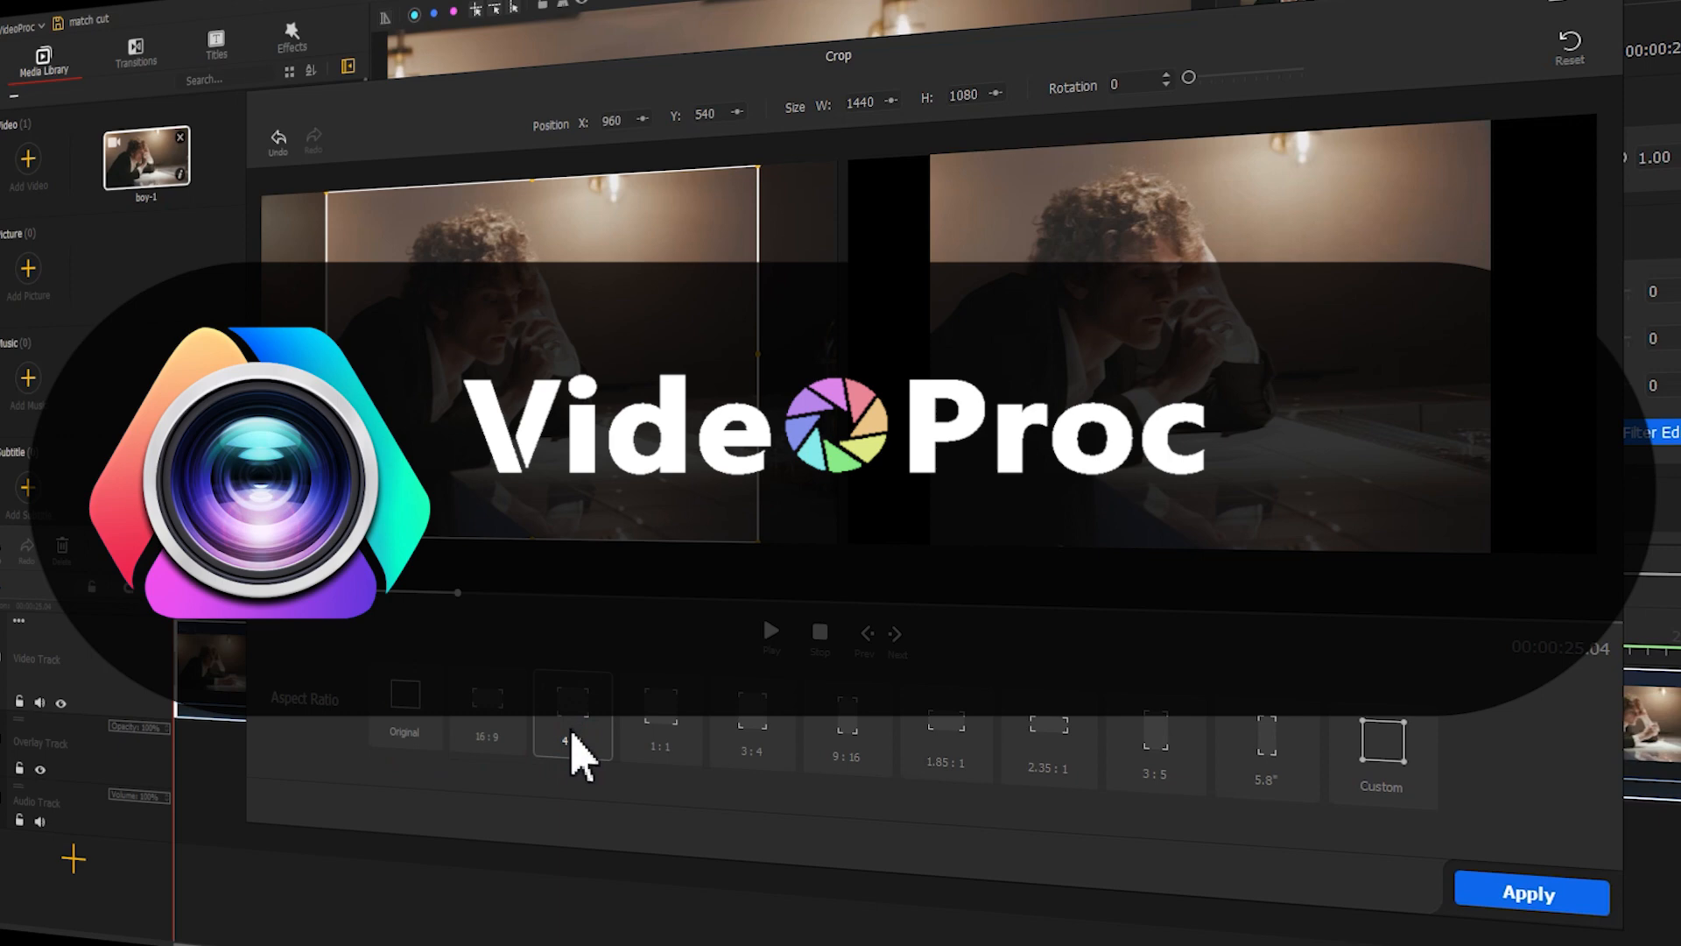
{"action": "left_click", "coordinate": [568, 713]}
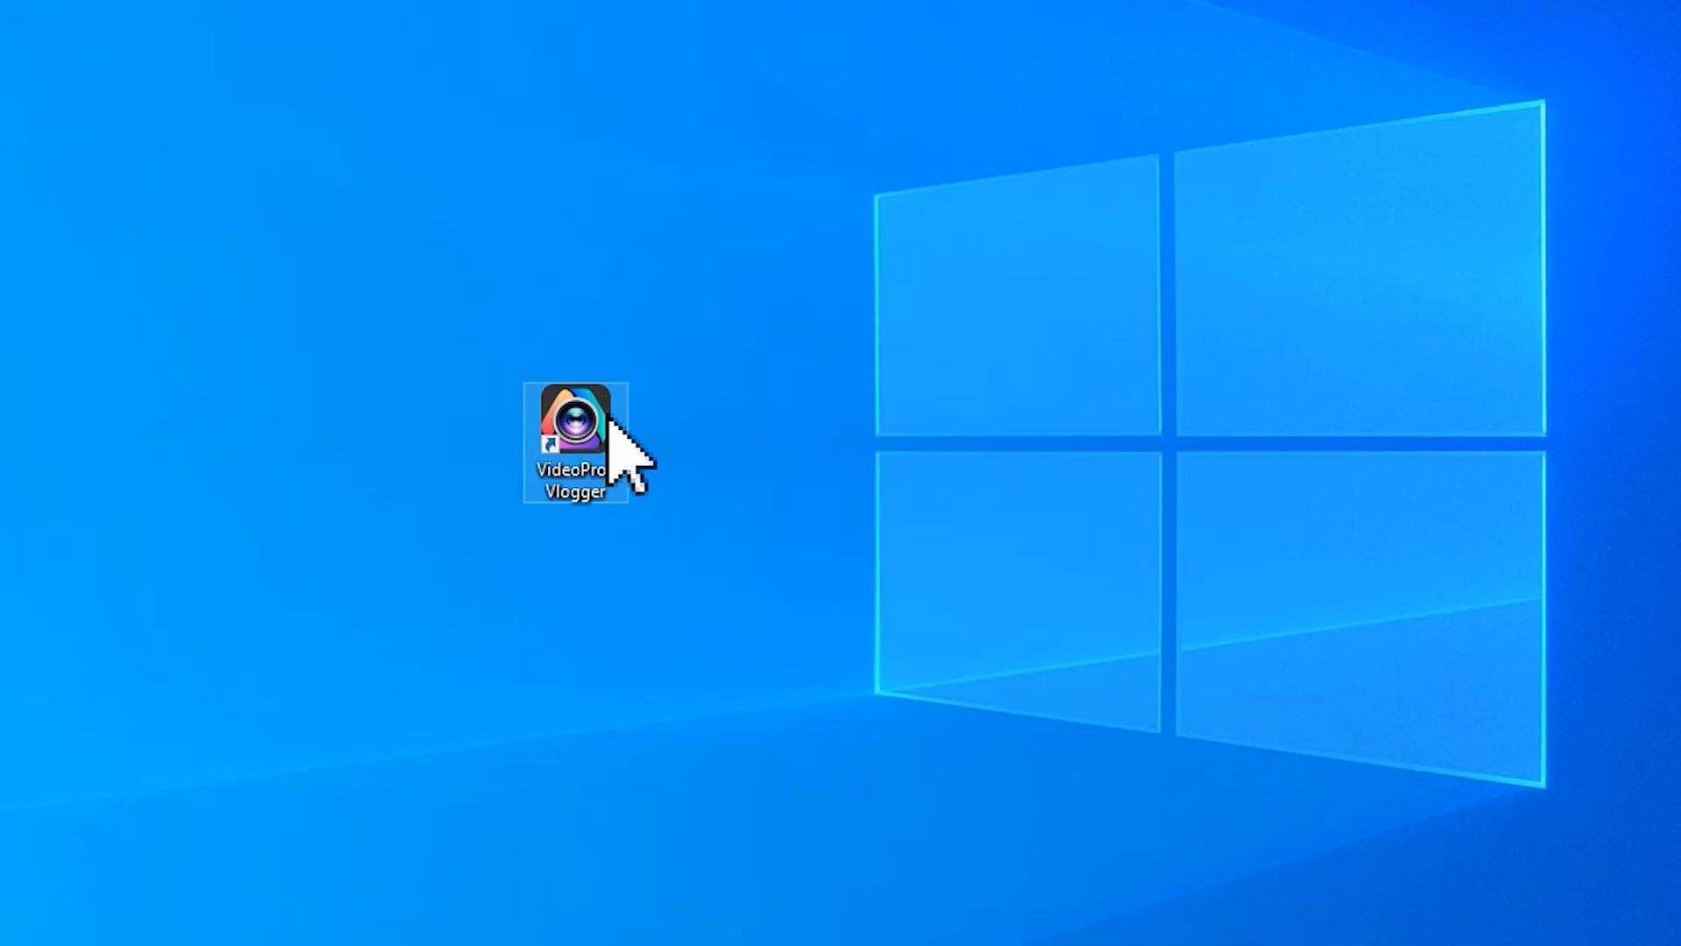
Create a project named 'overlay' and import the girl video with the paper texture picture.
{"action": "double_click", "coordinate": [578, 426]}
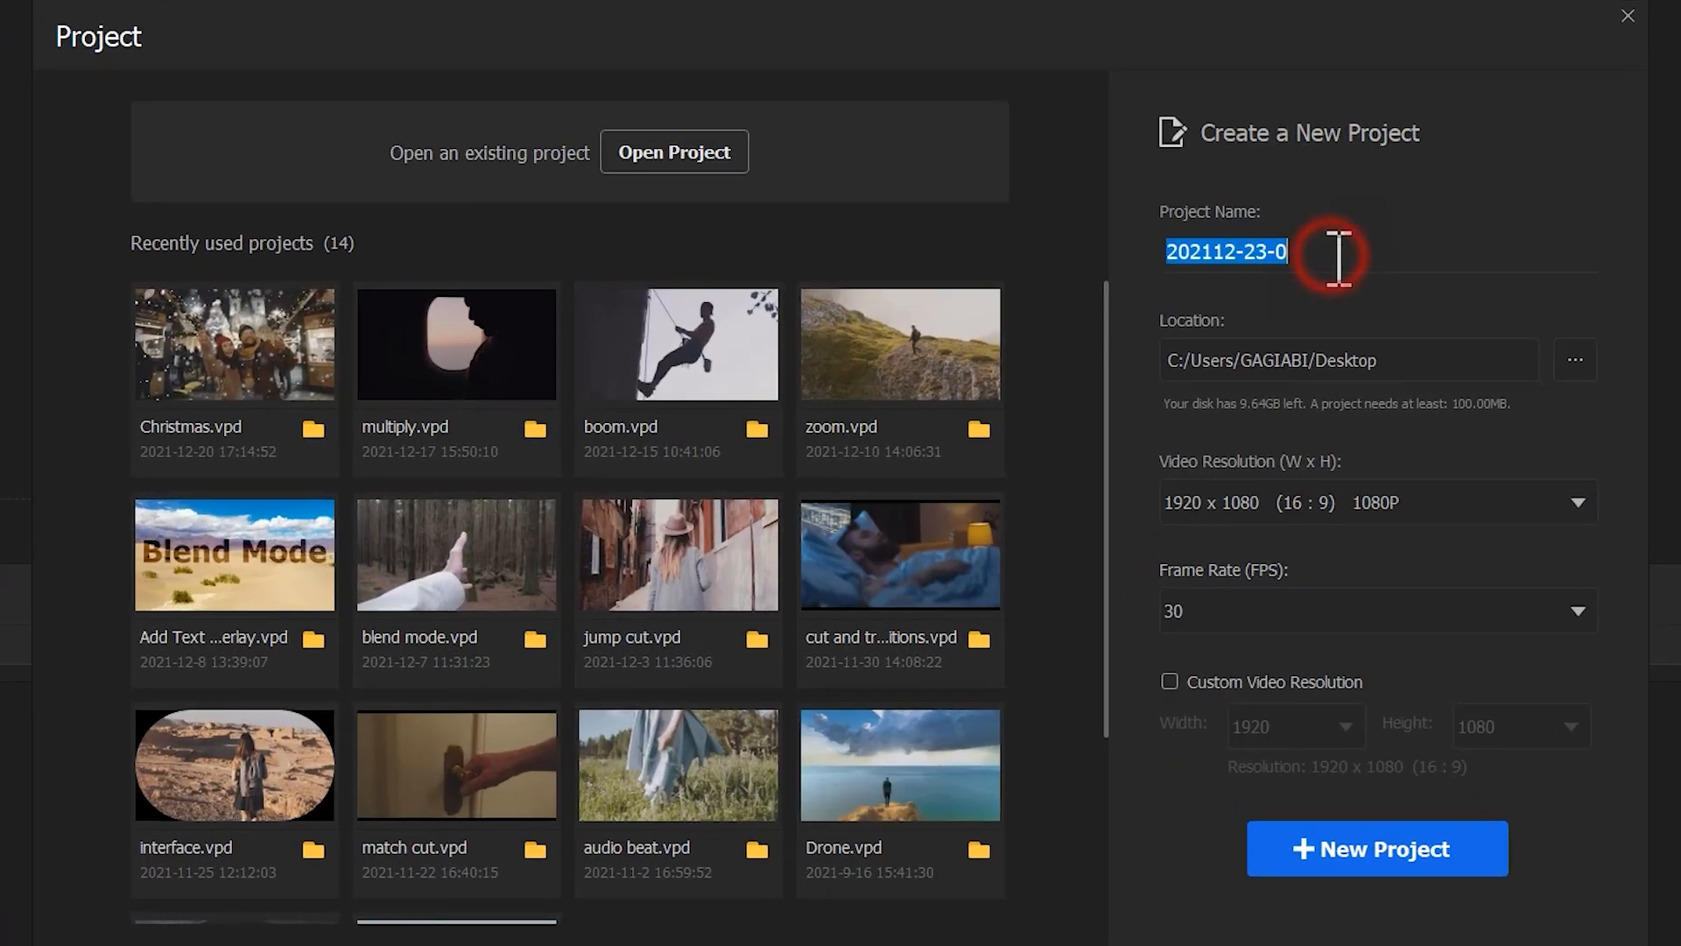
{"action": "type", "text": "overlay"}
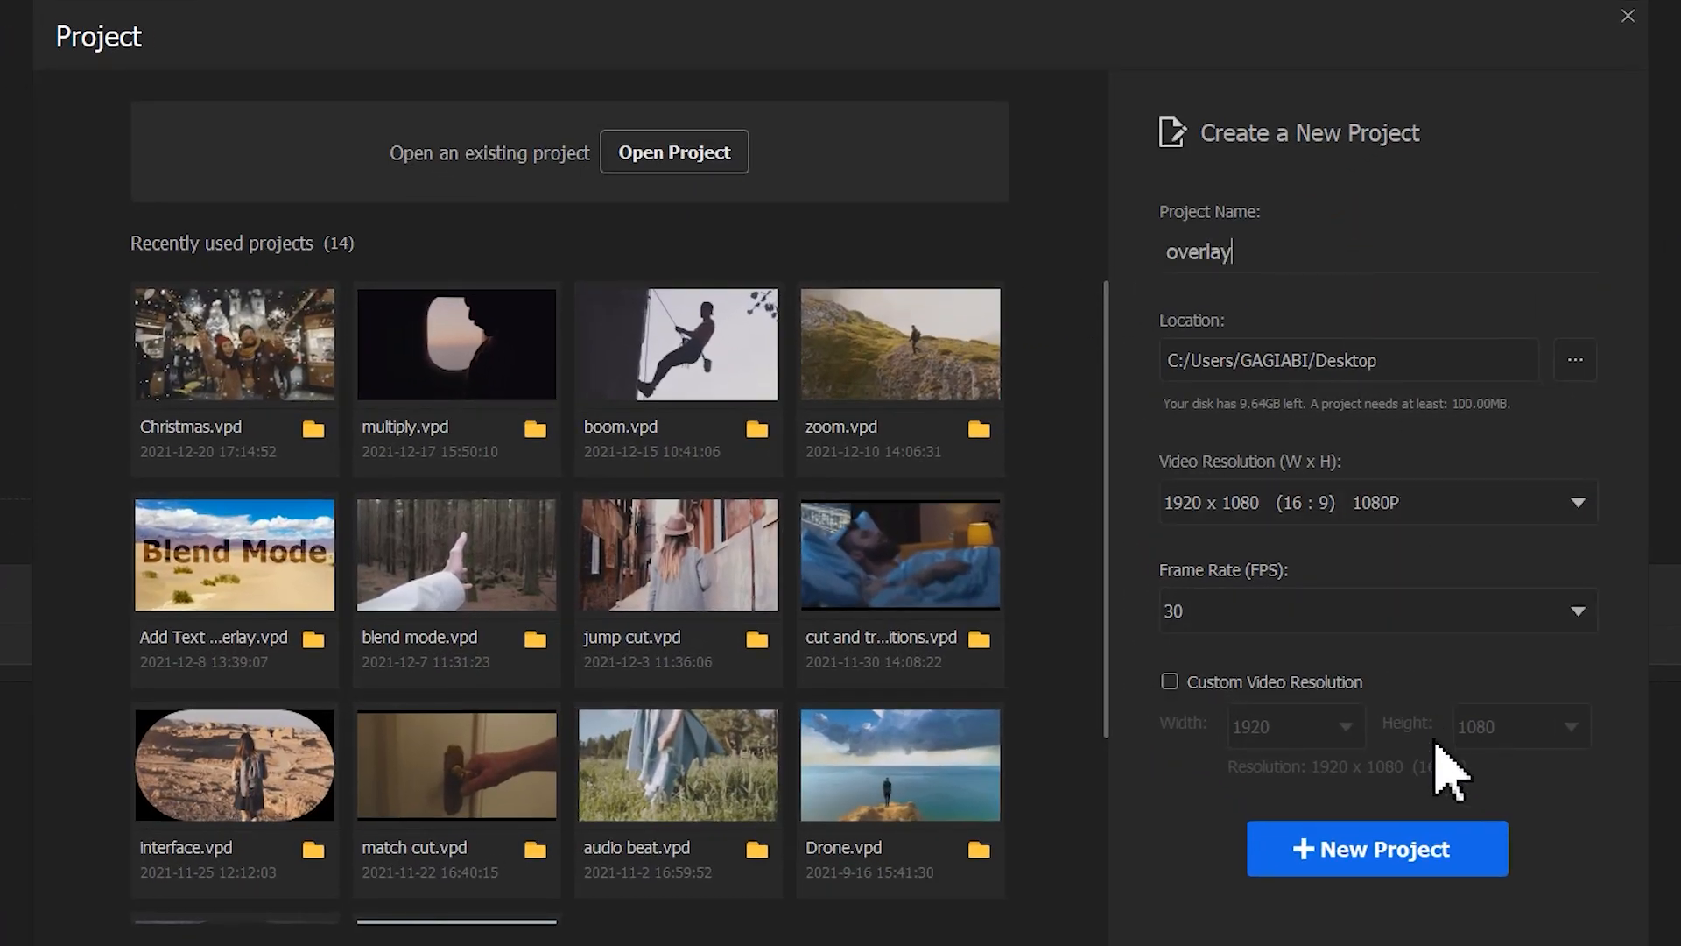
{"action": "left_click", "coordinate": [1376, 848]}
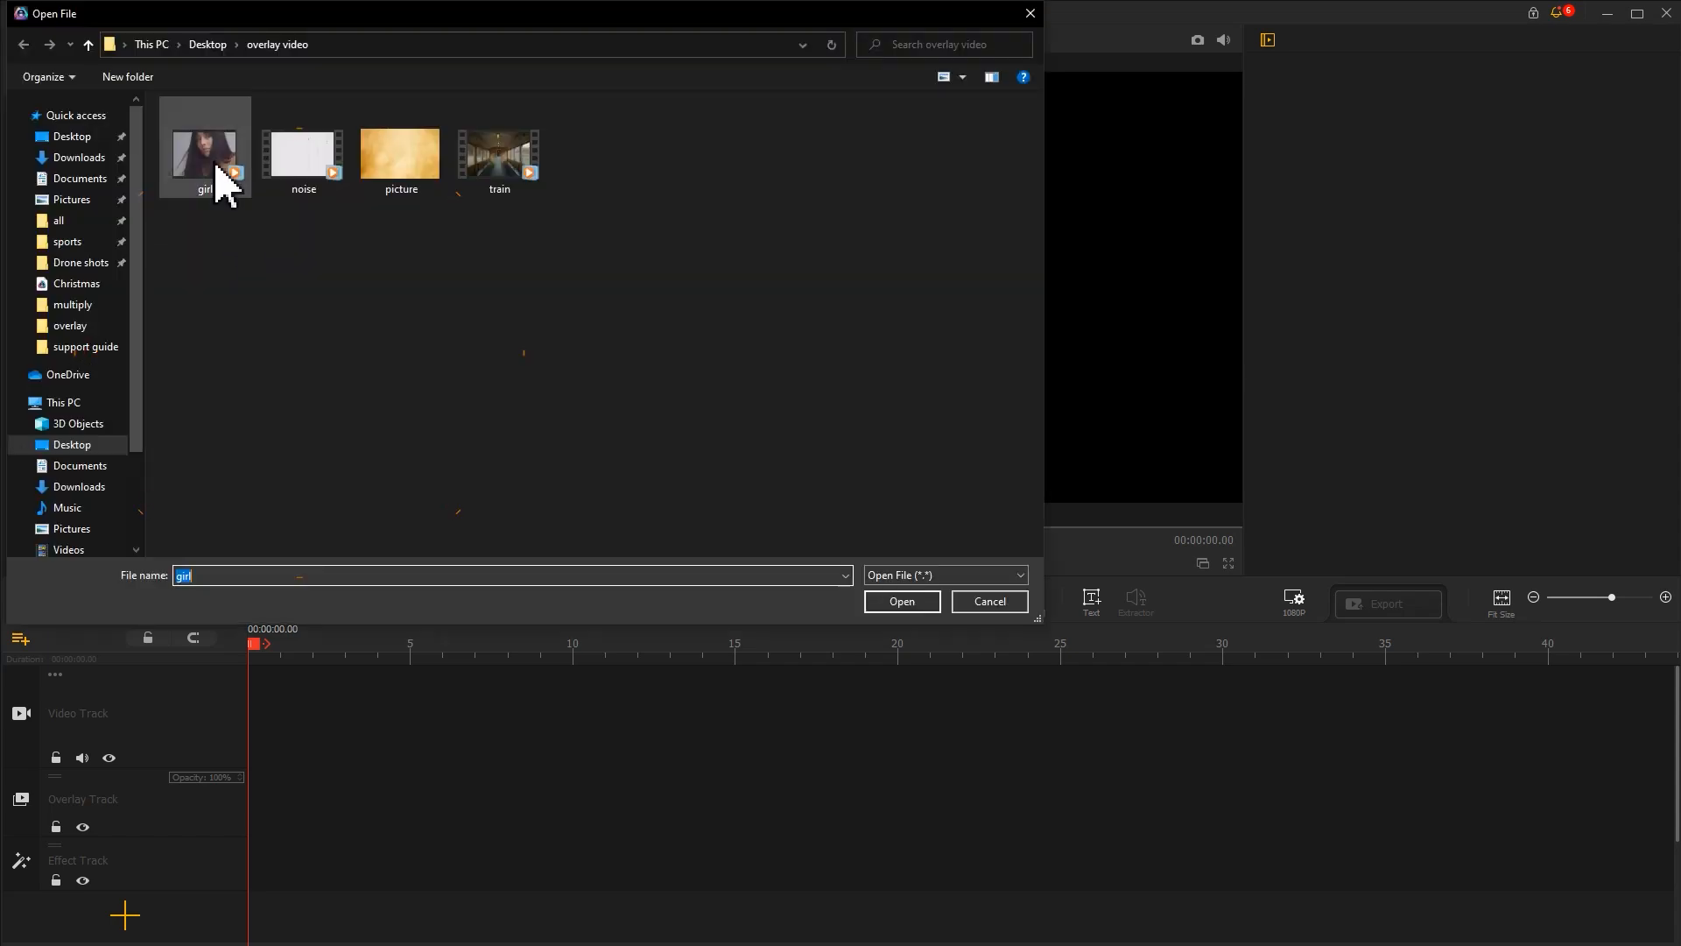
{"action": "left_click", "coordinate": [399, 148]}
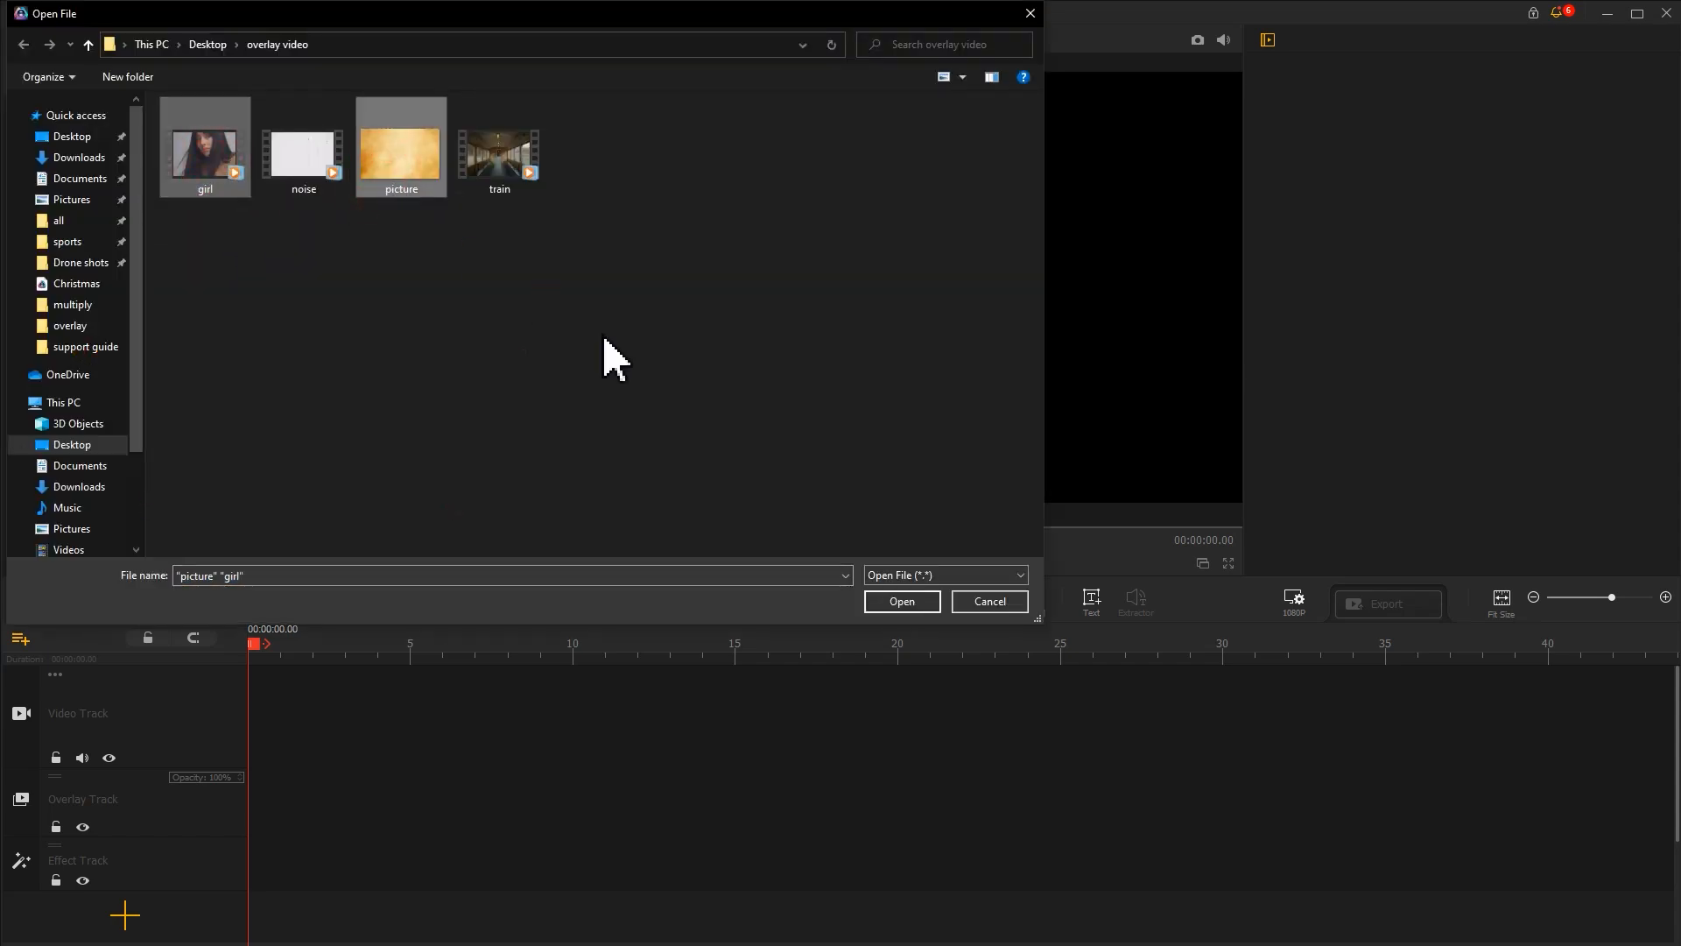
{"action": "left_click", "coordinate": [900, 601]}
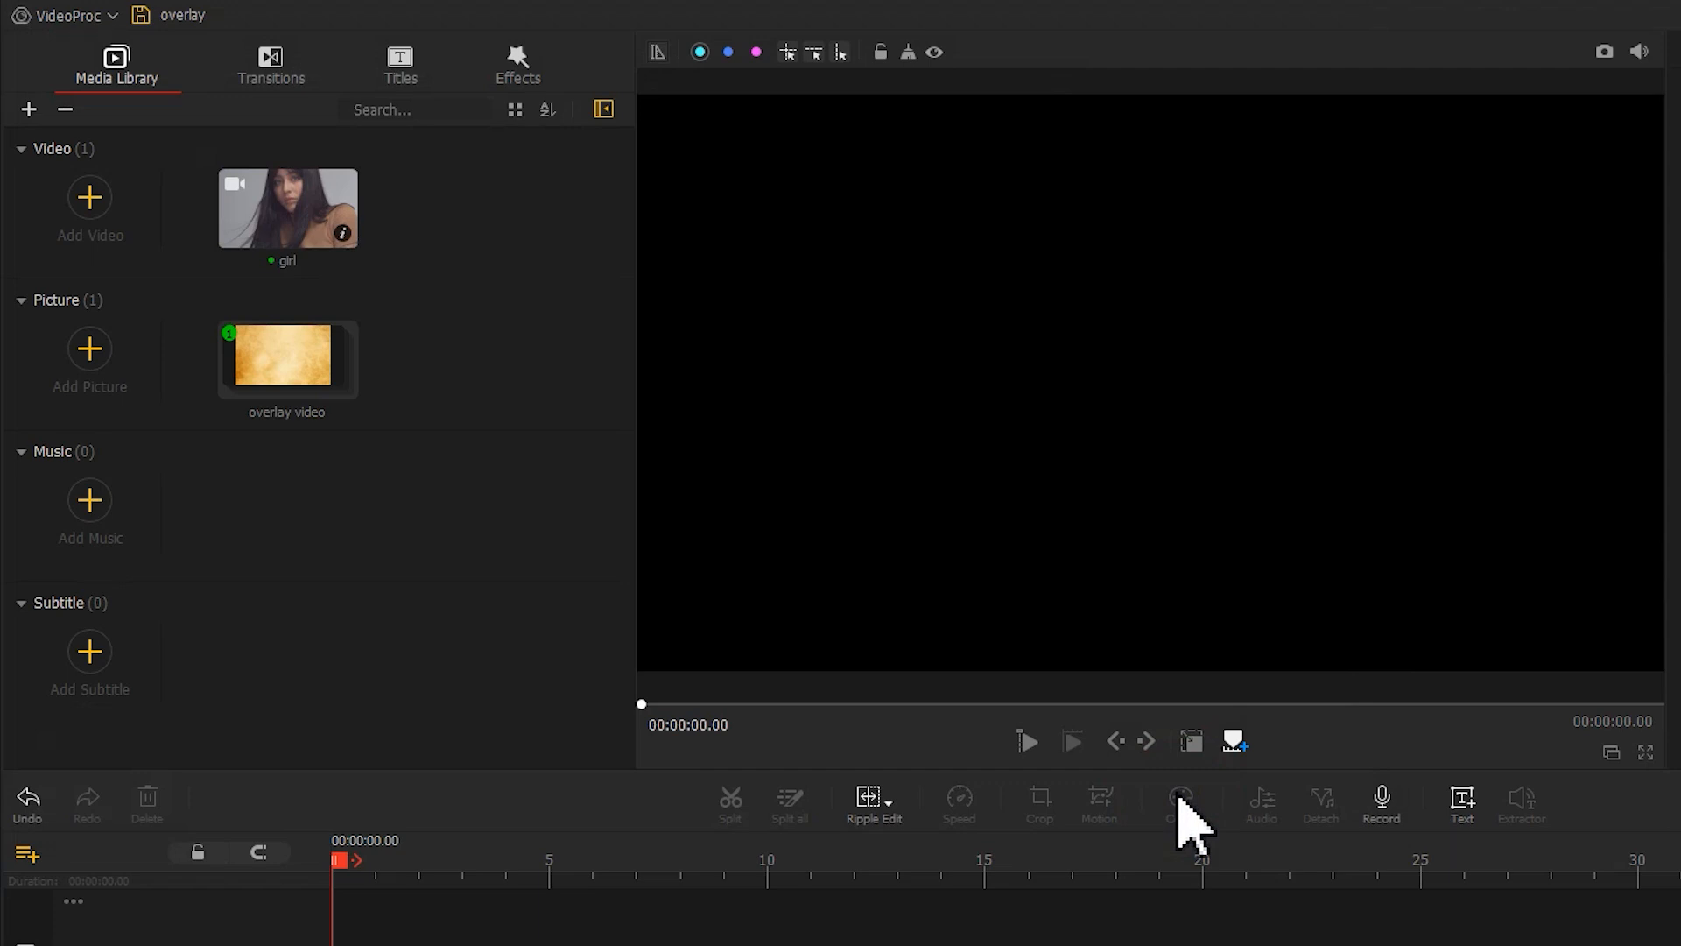
Place the girl video on the video track and the paper texture on the overlay track.
{"action": "left_click", "coordinate": [286, 357]}
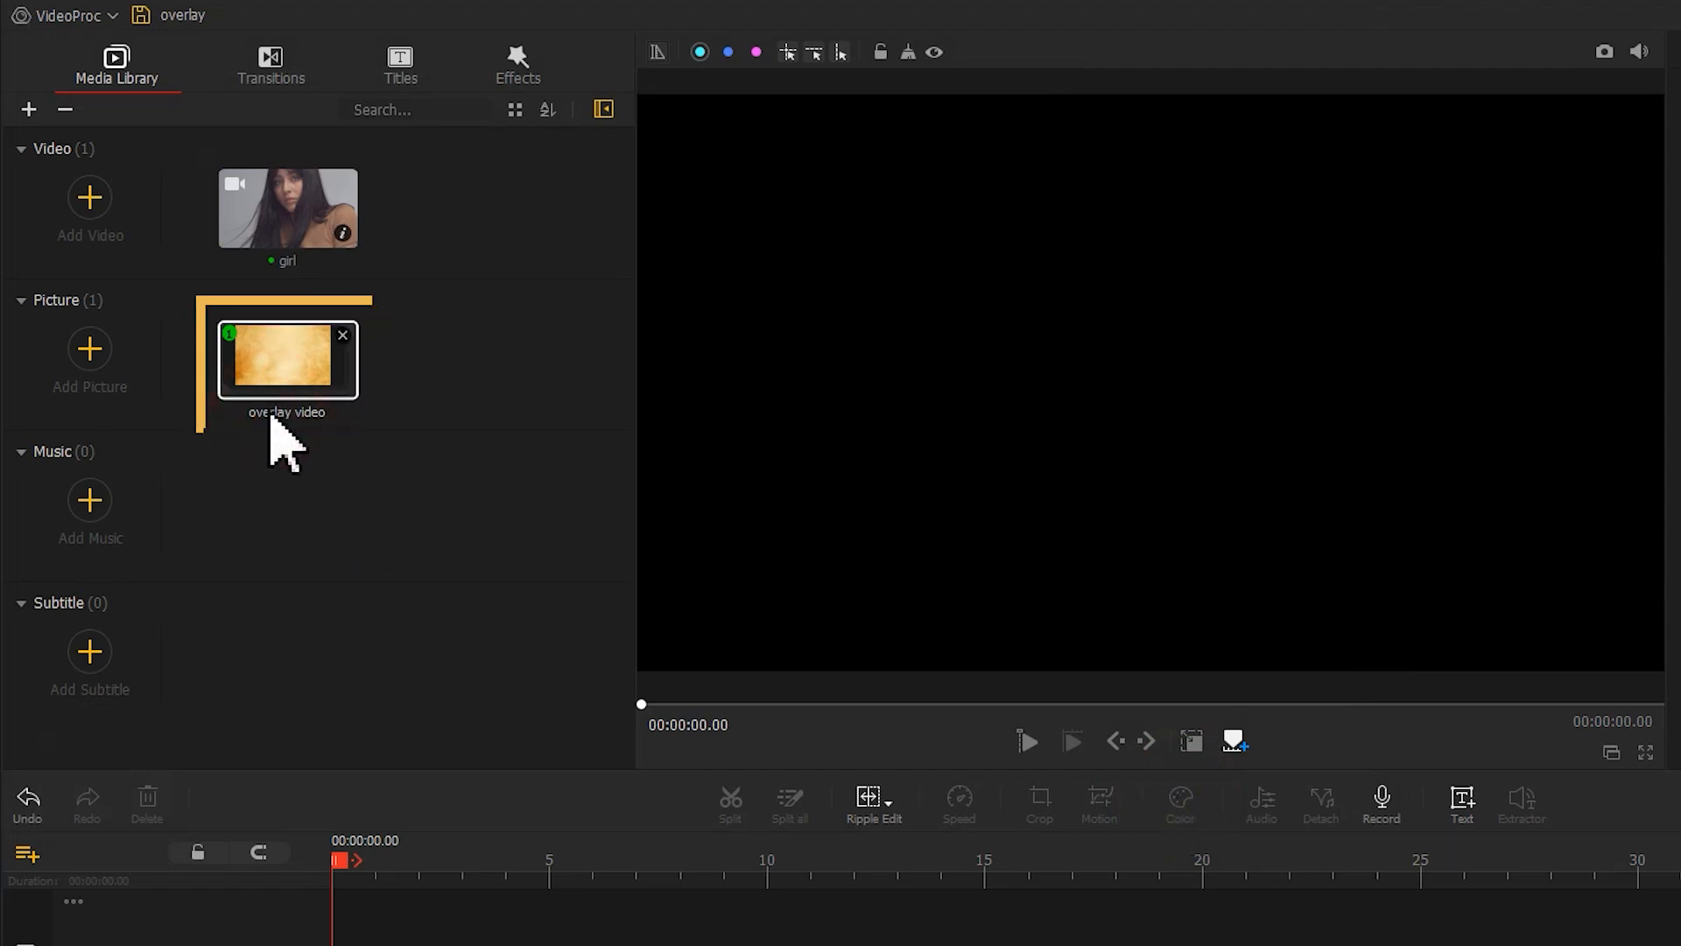
{"action": "double_click", "coordinate": [285, 206]}
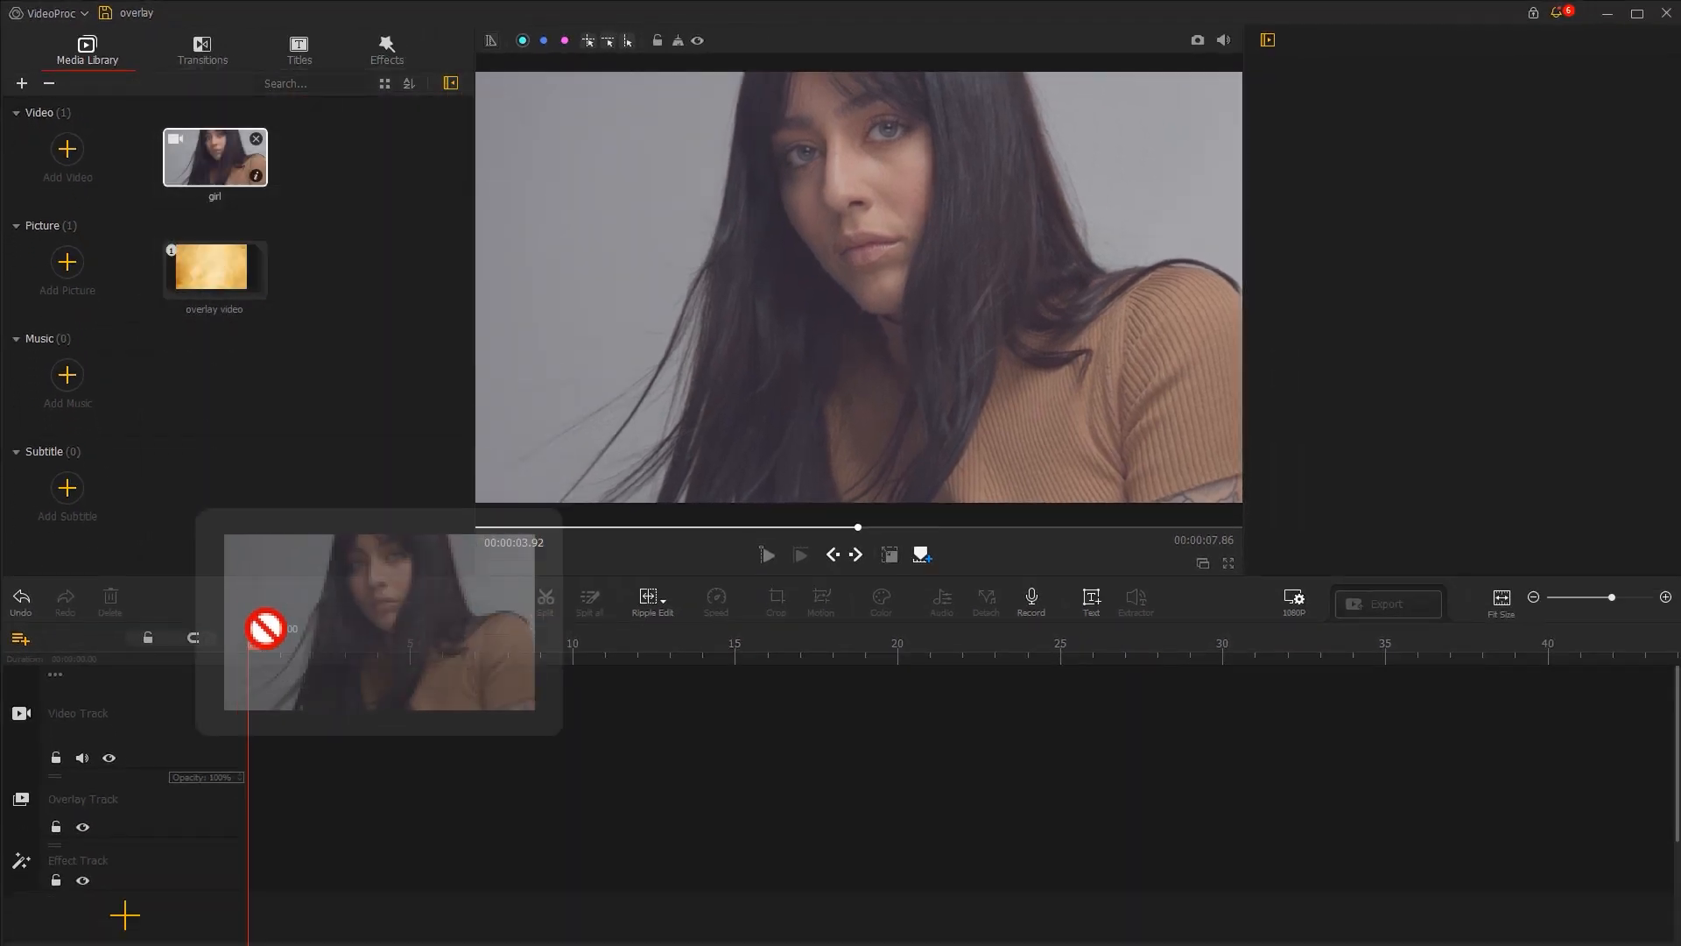
{"action": "left_click", "coordinate": [213, 268]}
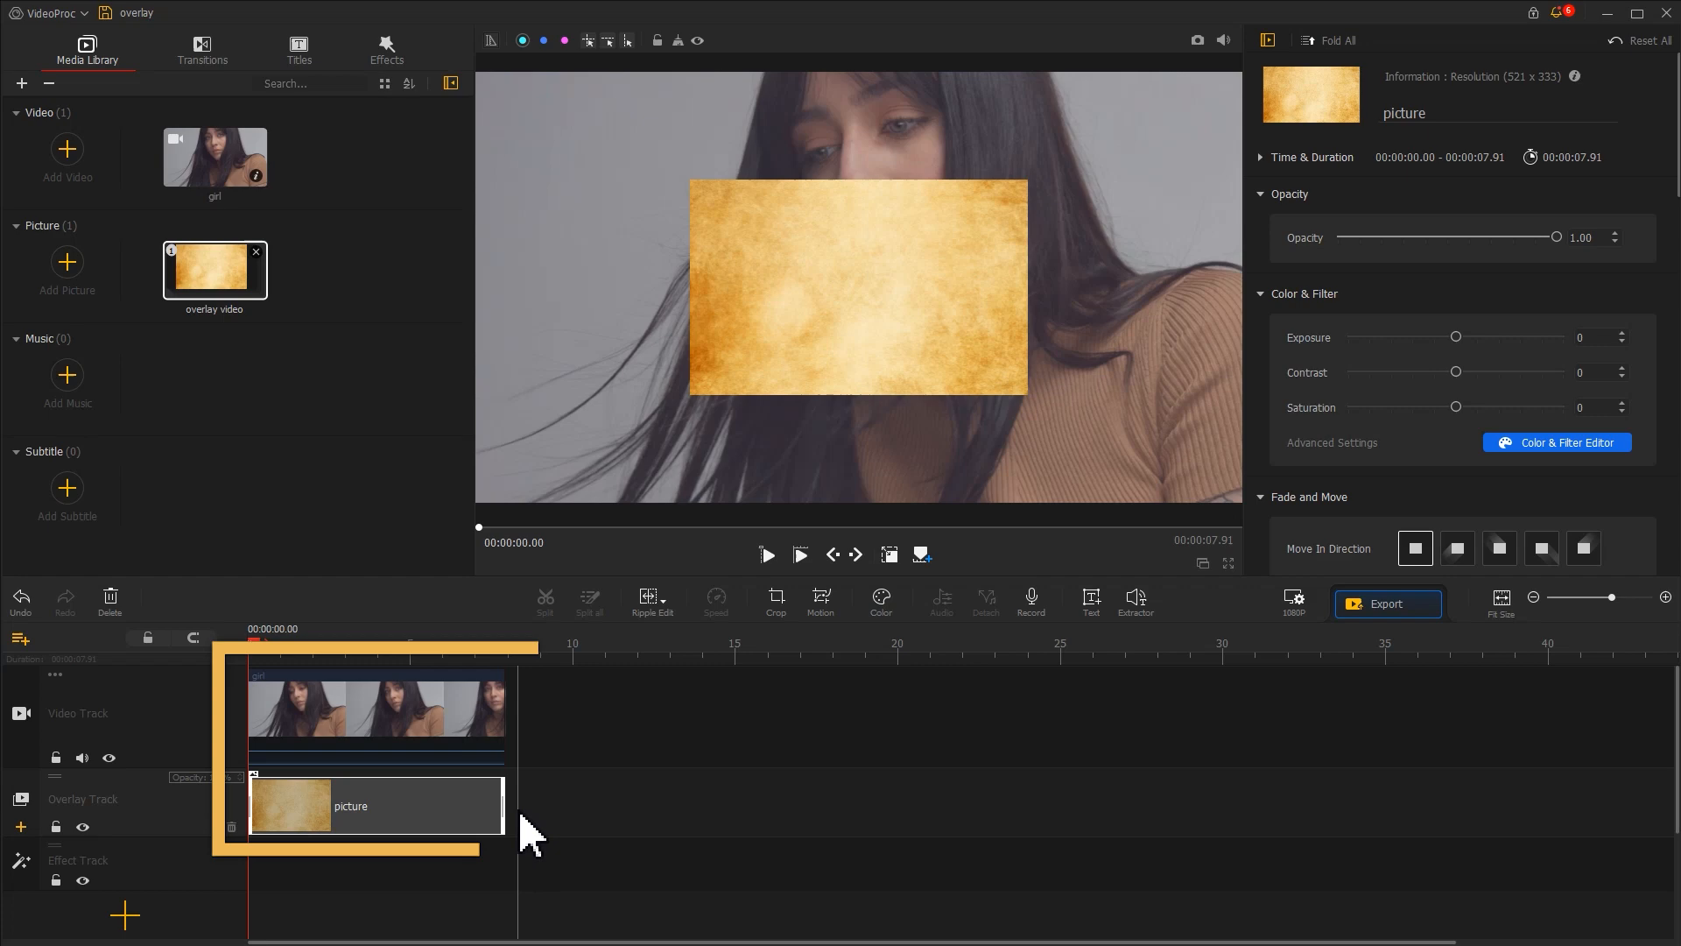
Set the paper texture clip's Compositing blend mode to Overlay over the girl video.
{"action": "left_click", "coordinate": [403, 643]}
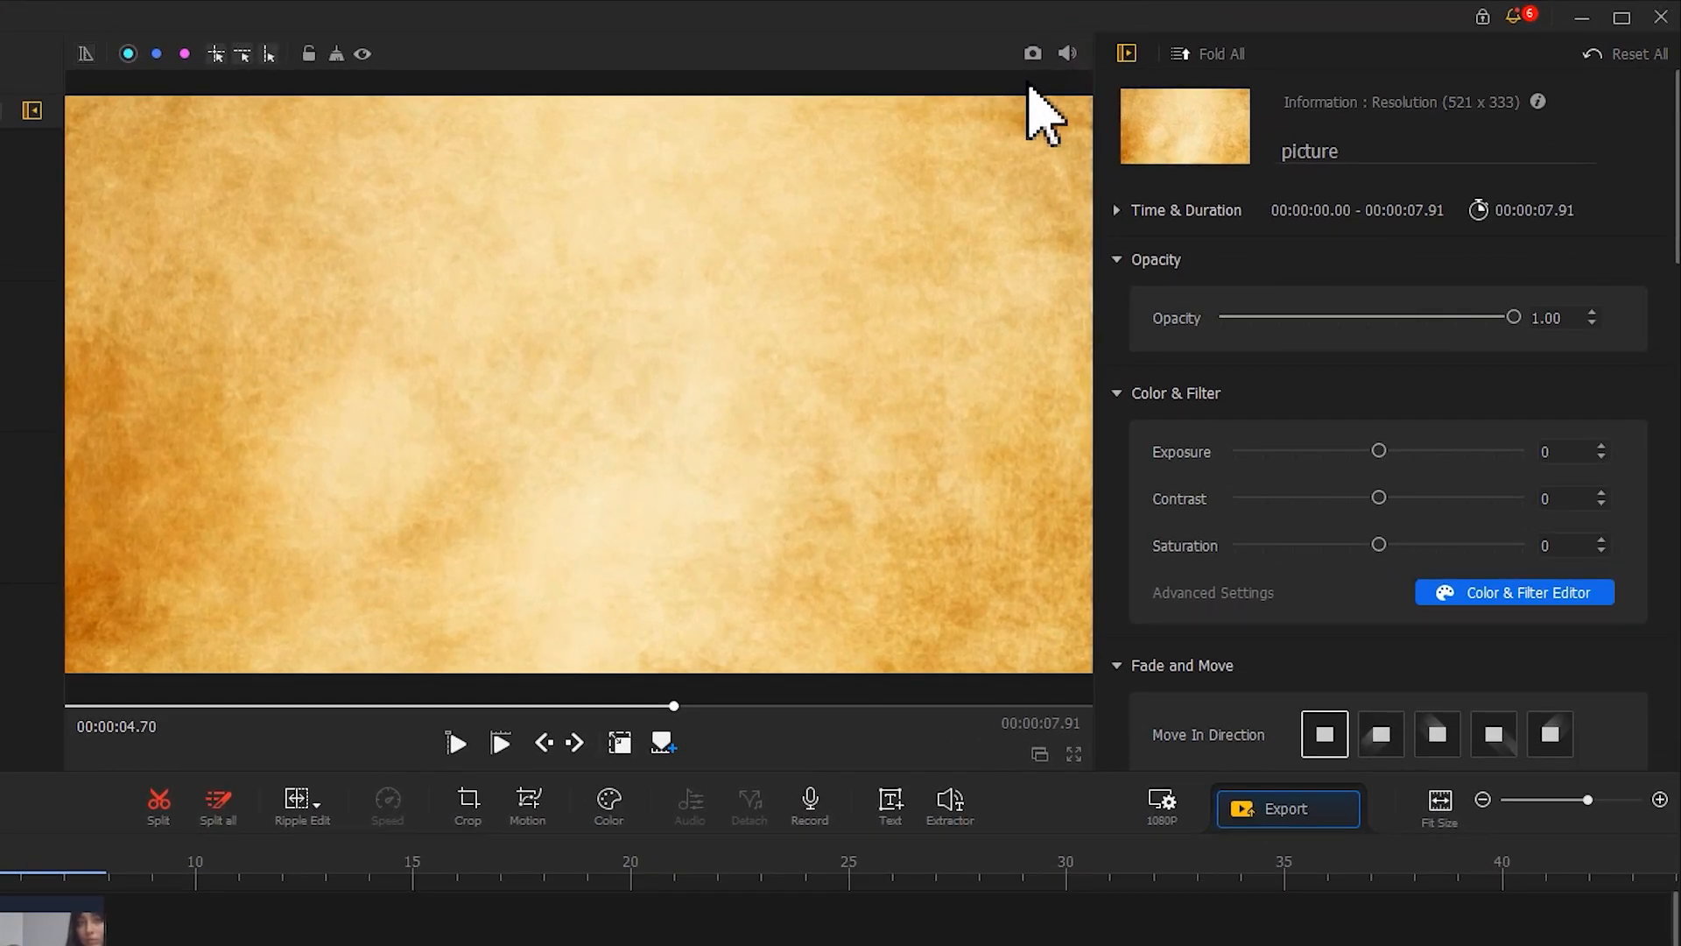
{"action": "scroll", "scroll_direction": "down", "scroll_amount": 3}
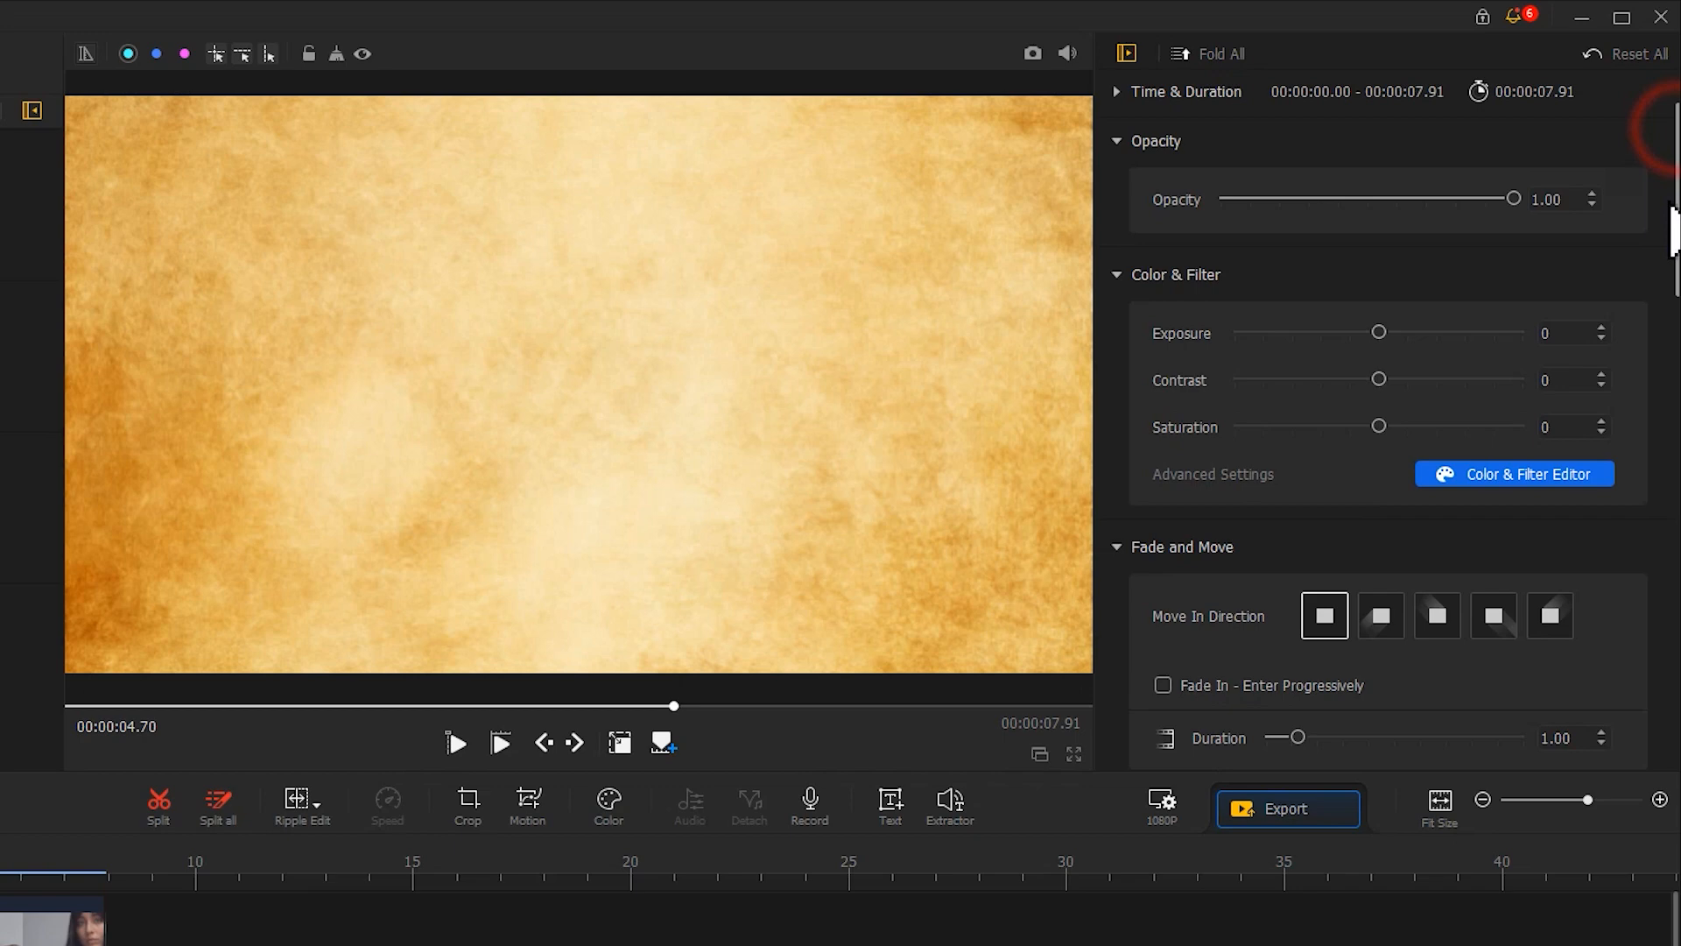
{"action": "scroll", "scroll_direction": "down", "scroll_amount": 3}
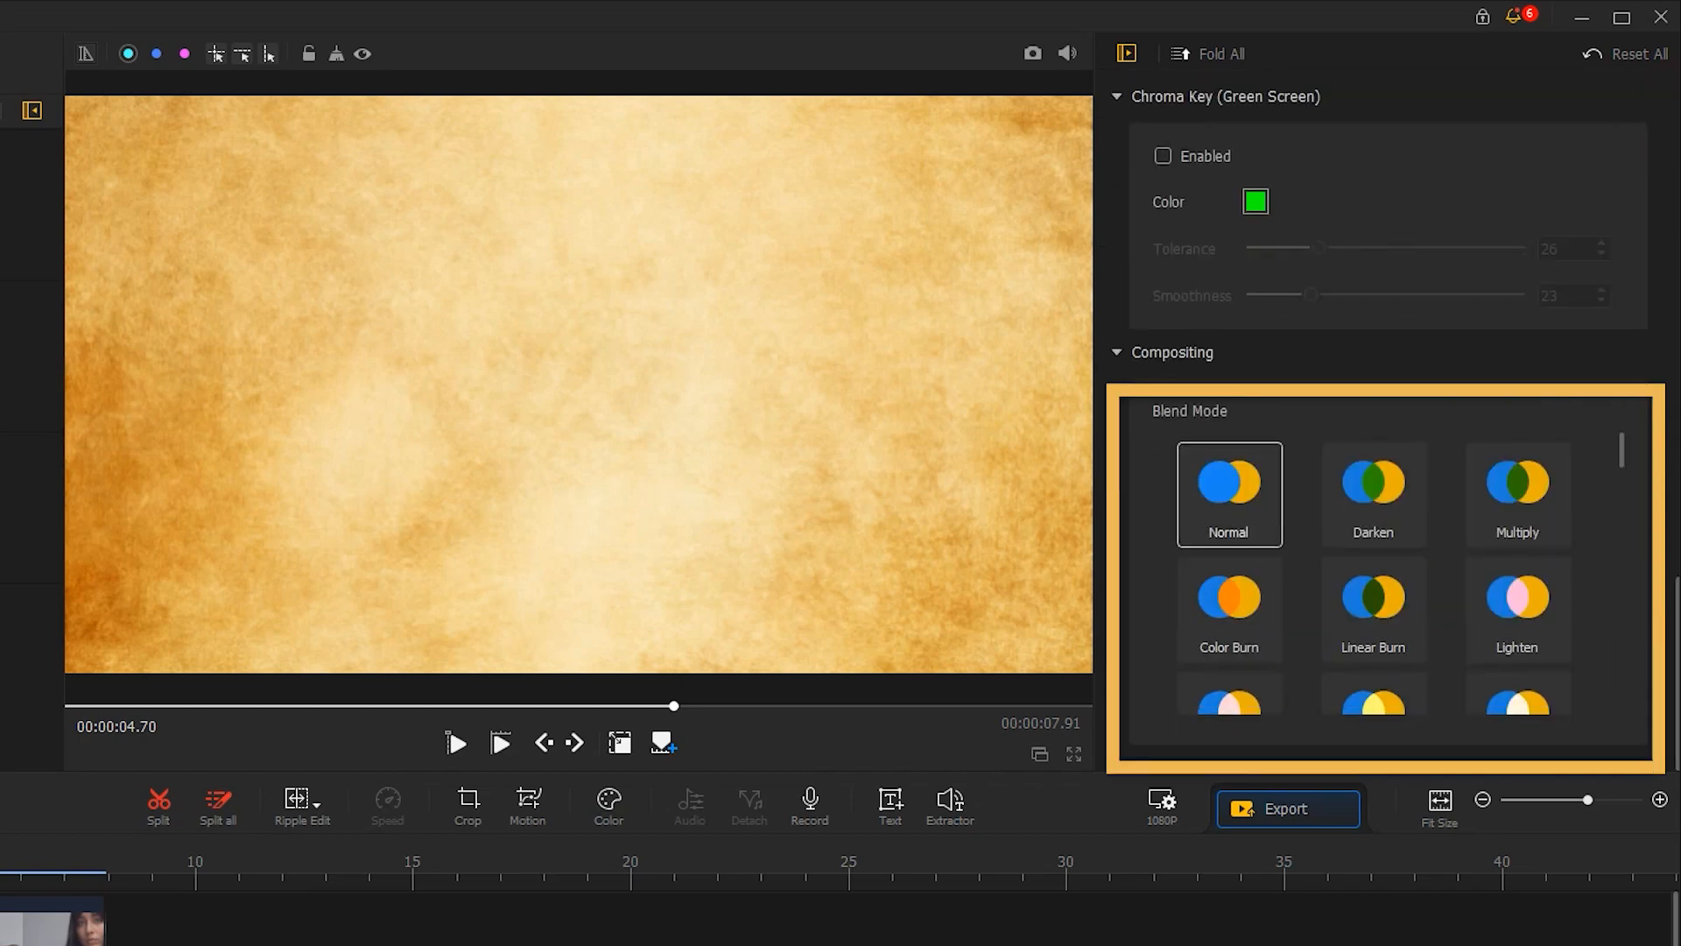
{"action": "scroll", "scroll_direction": "down", "scroll_amount": 3}
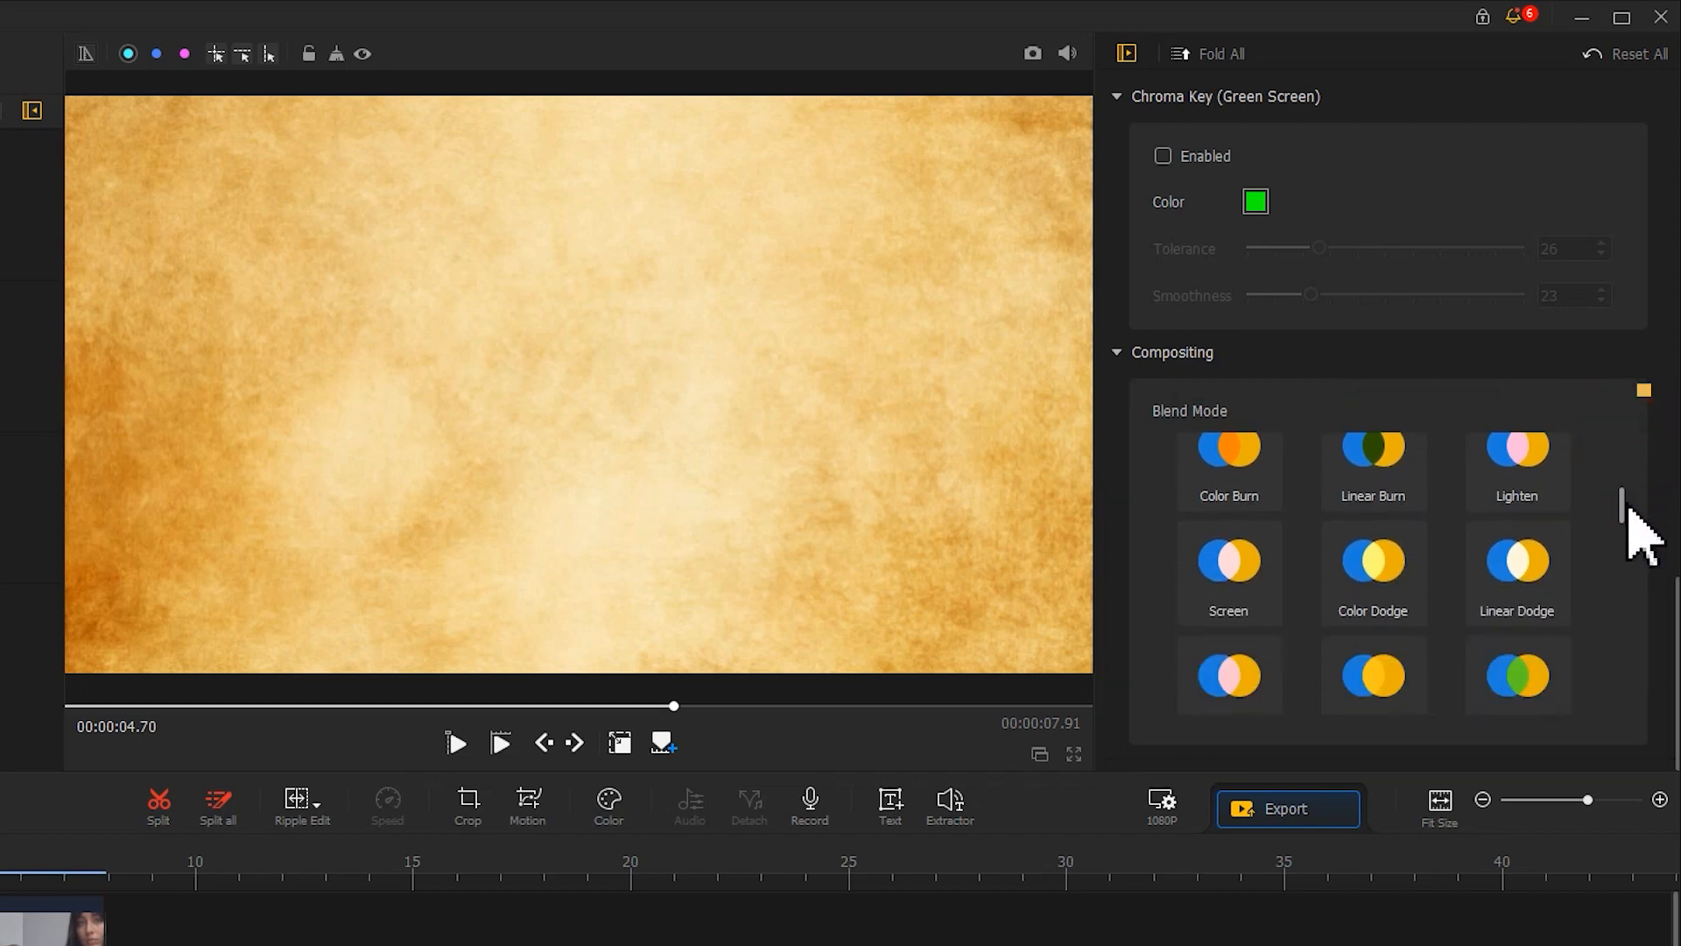
{"action": "left_click", "coordinate": [1228, 606]}
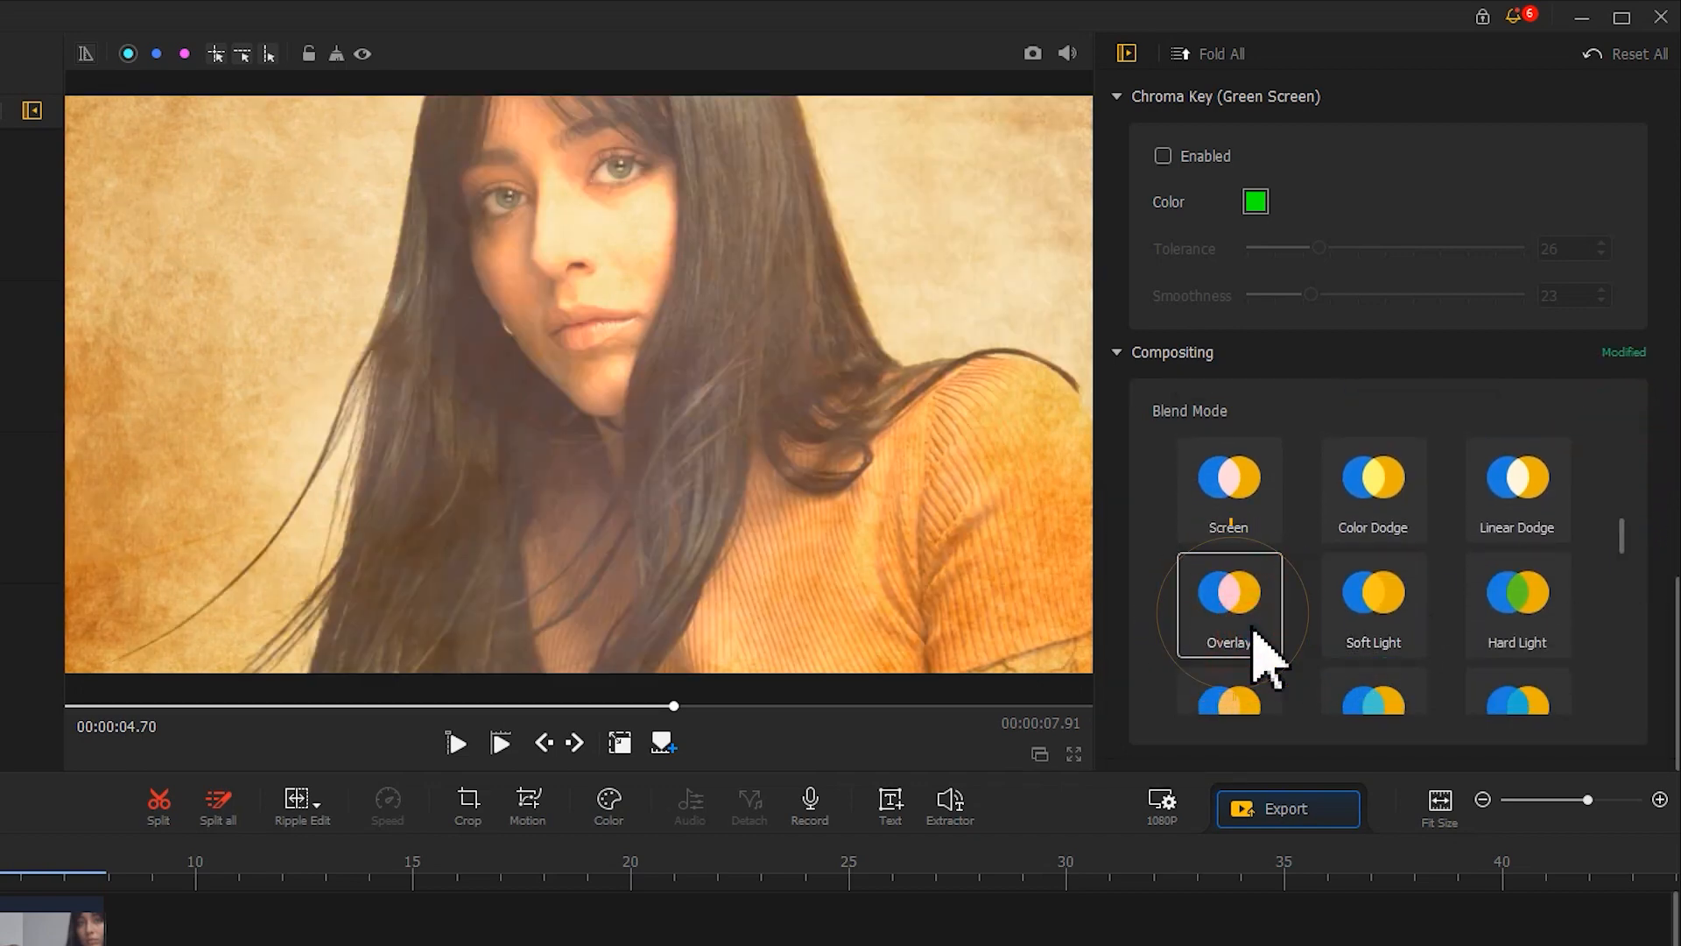
{"action": "mouse_move", "coordinate": [305, 596]}
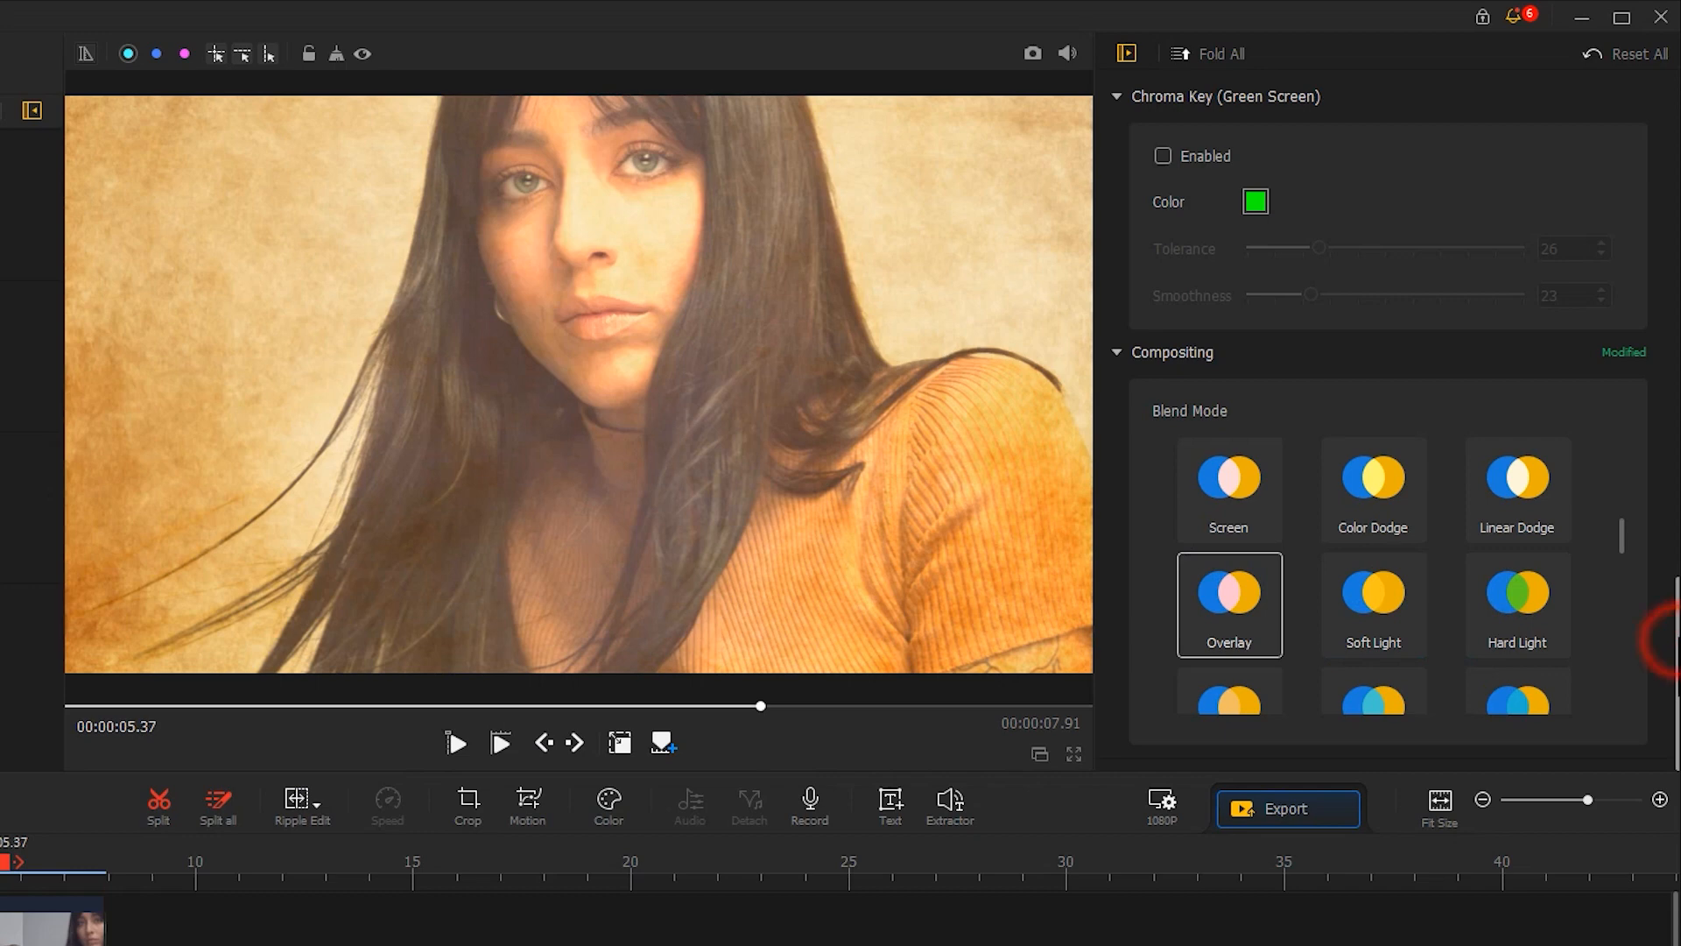
Scroll the inspector back up before arranging the train and noise clips.
{"action": "scroll", "scroll_direction": "up", "scroll_amount": 3}
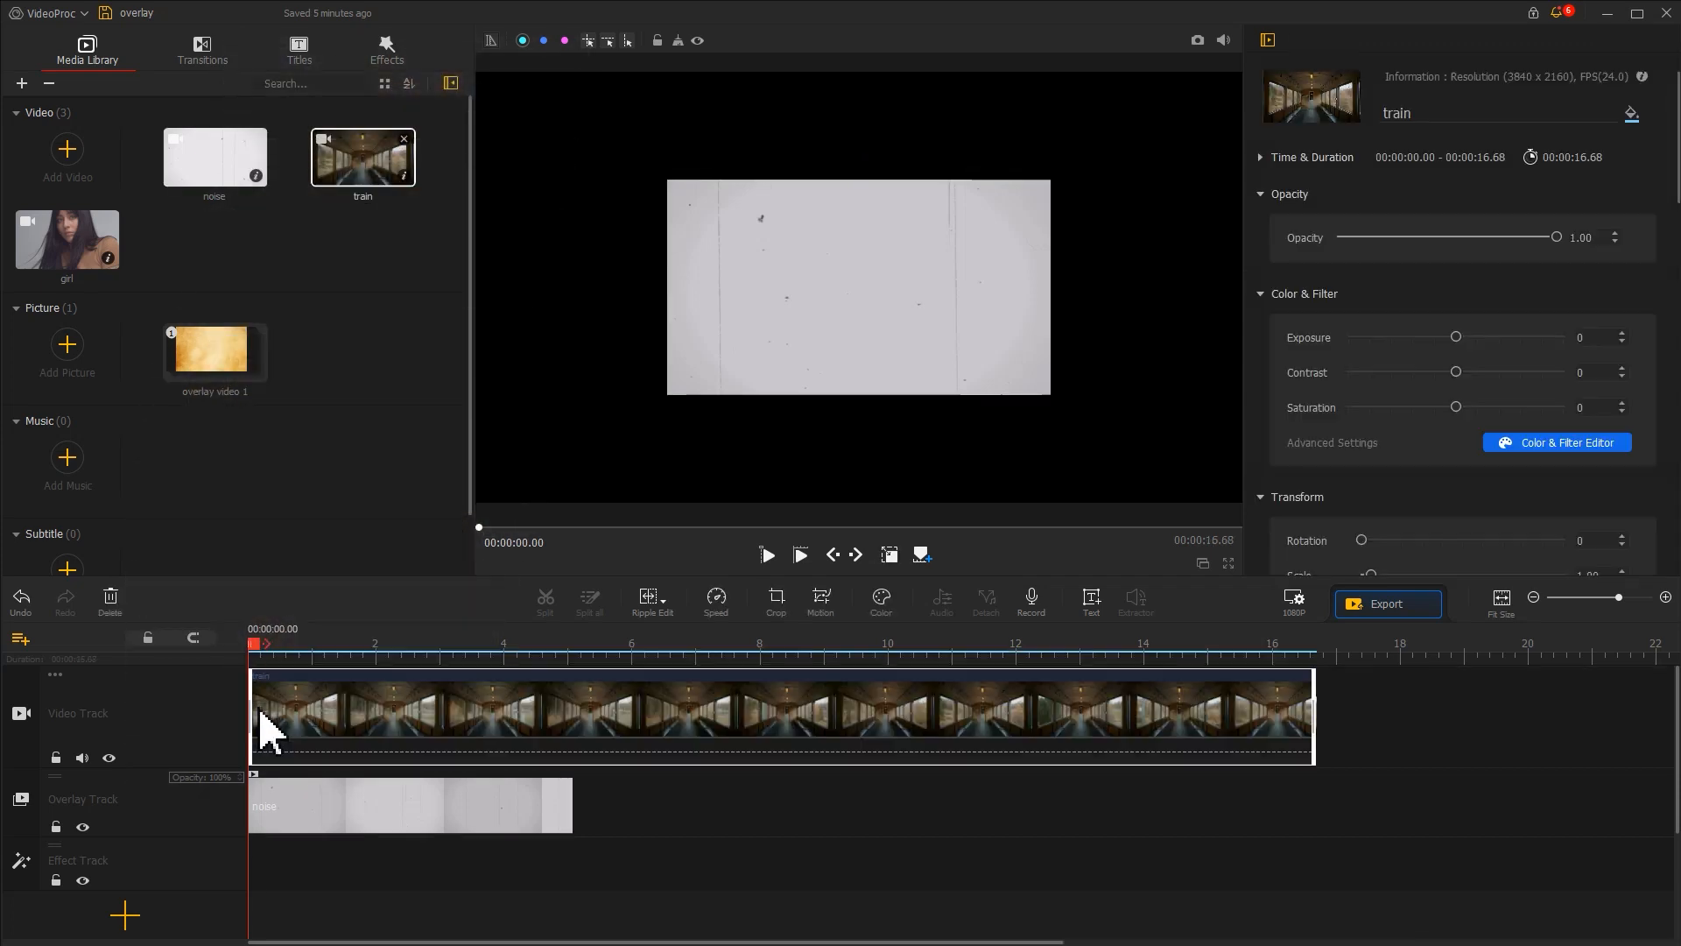
Set the noise clip's blend mode to Overlay and preview the train footage with film scratches.
{"action": "left_click", "coordinate": [408, 804]}
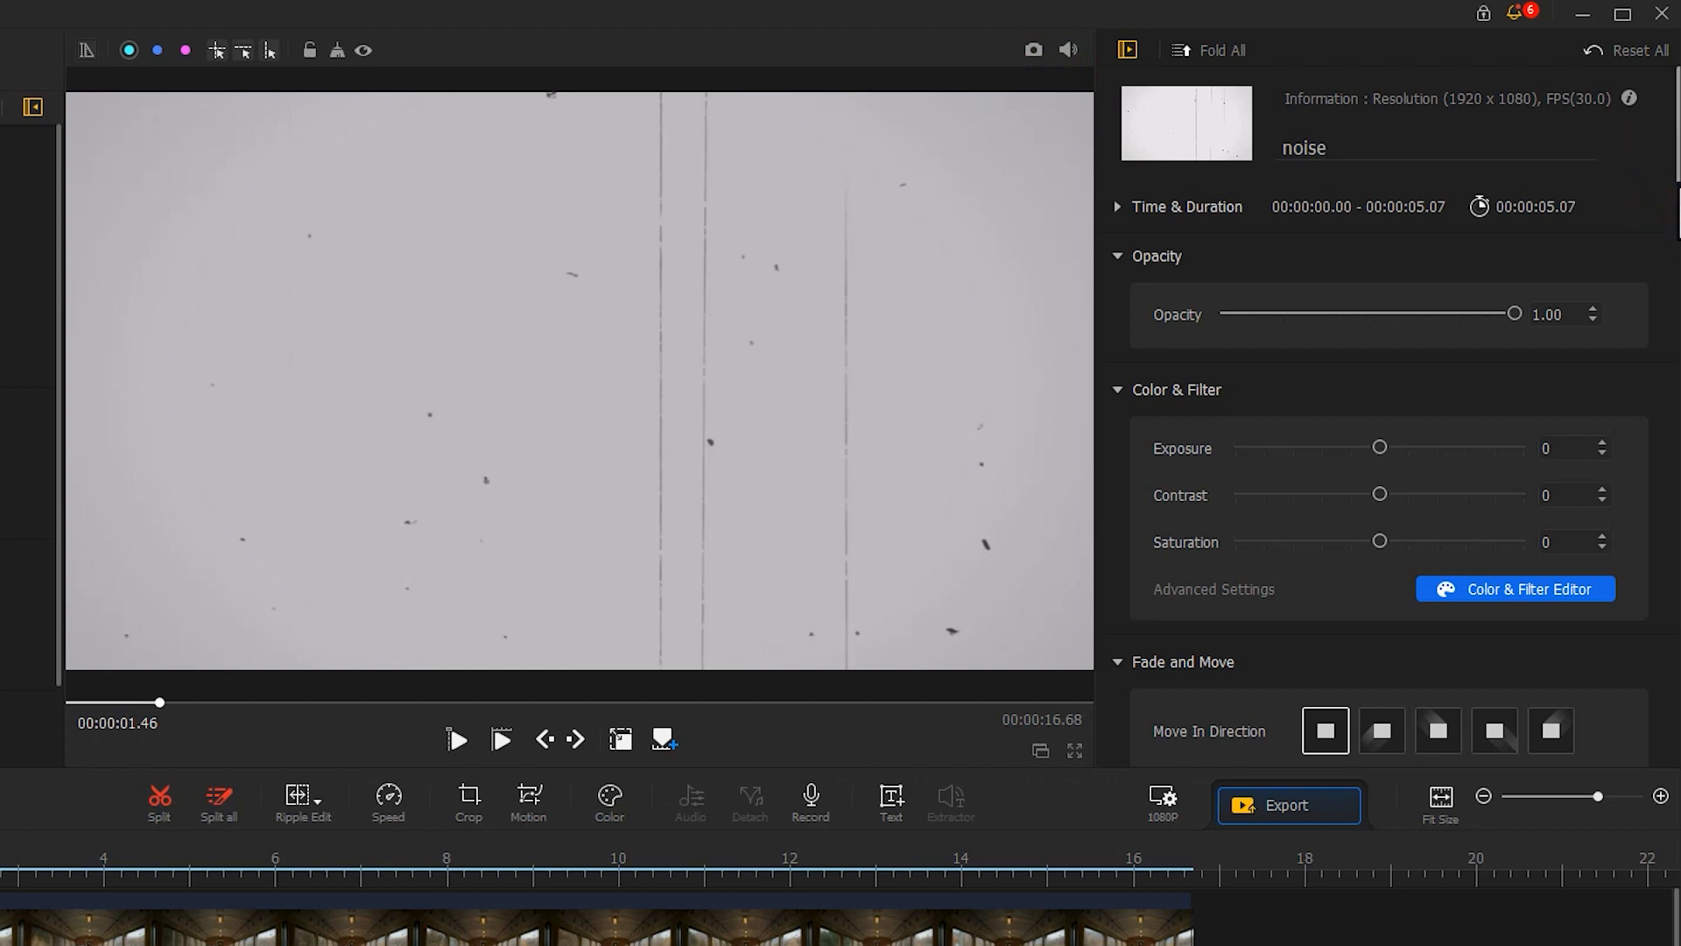
{"action": "scroll", "scroll_direction": "down", "scroll_amount": 3}
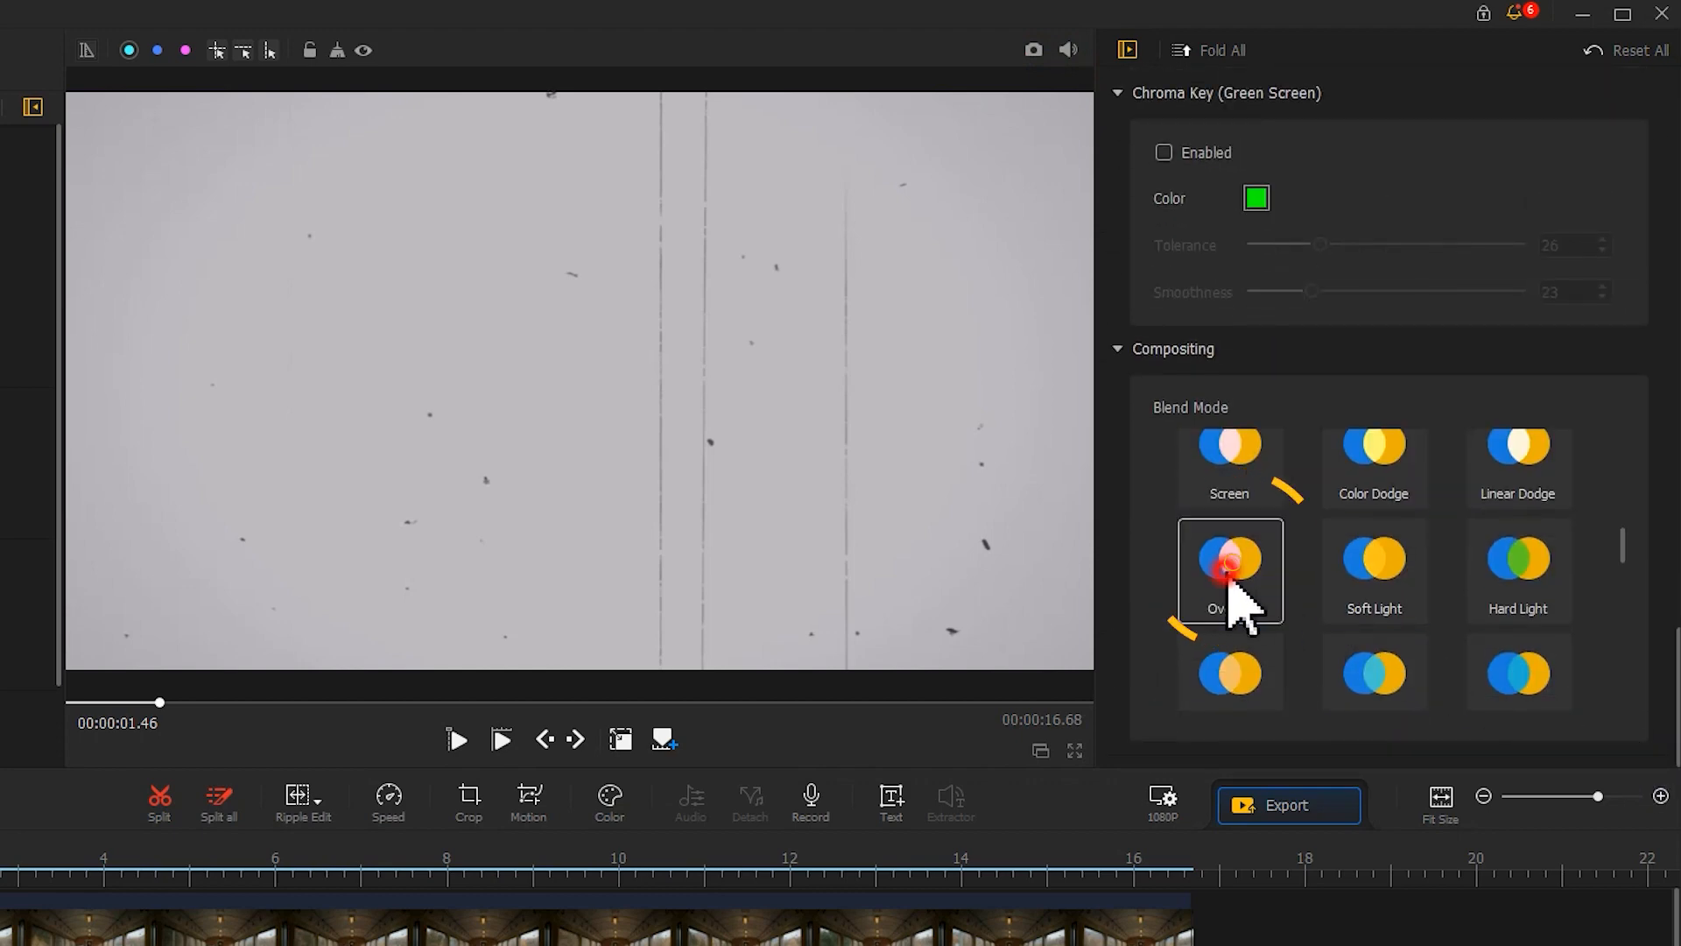
{"action": "left_click", "coordinate": [1230, 571]}
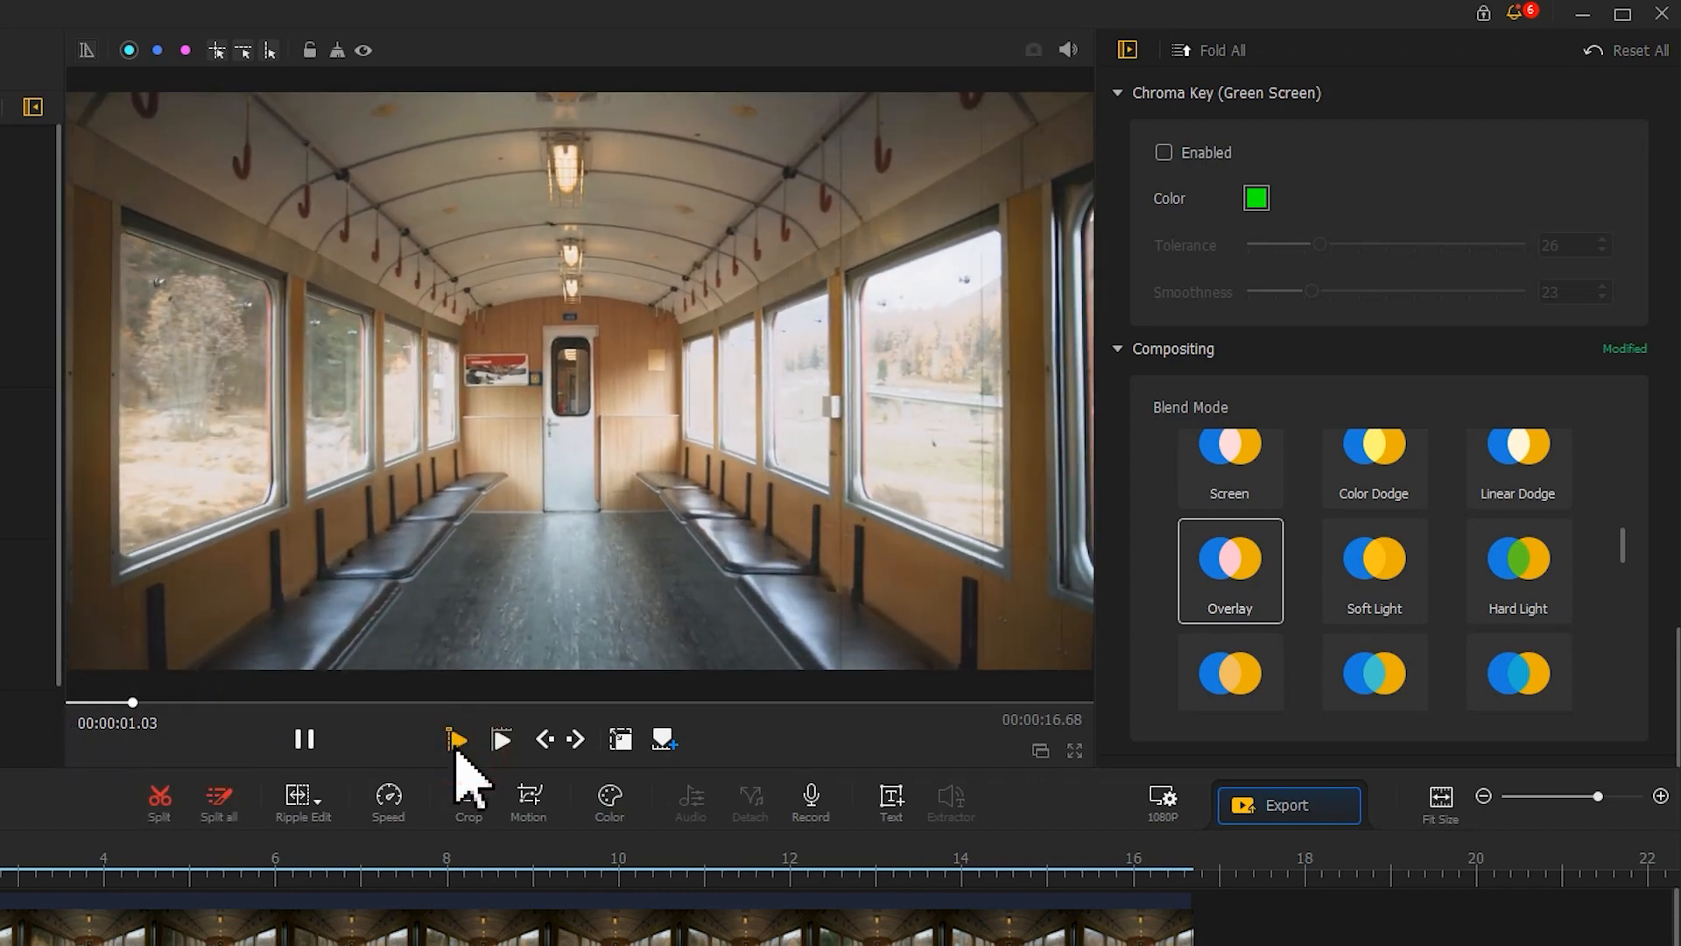
{"action": "left_click", "coordinate": [303, 739]}
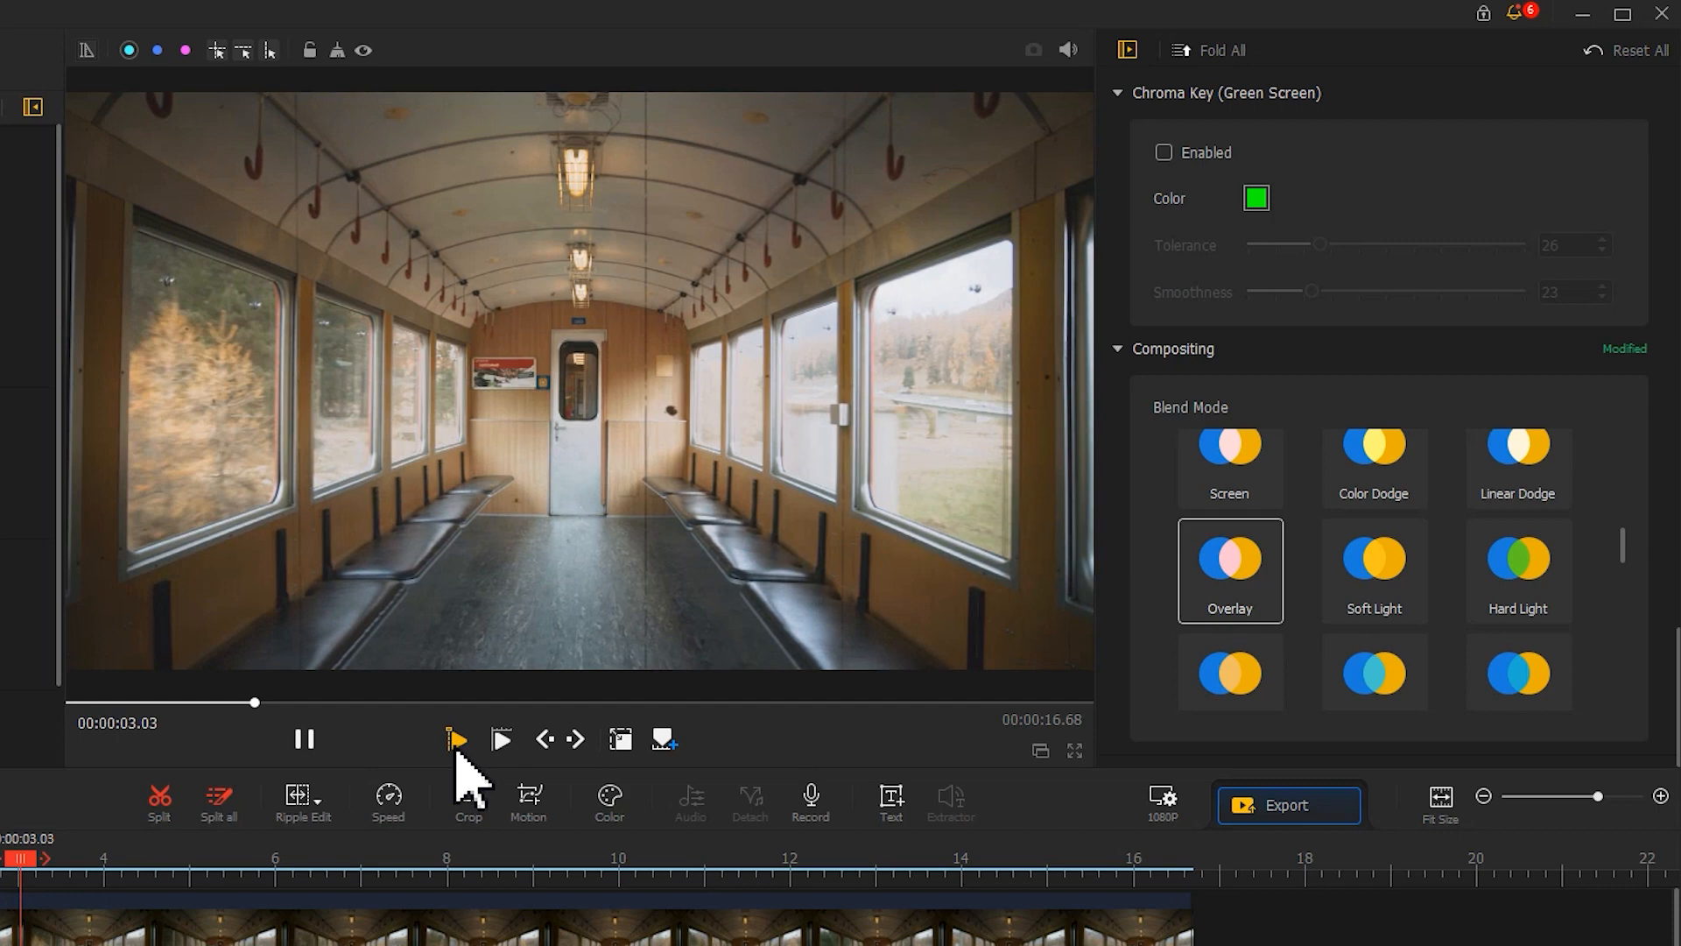
{"action": "left_click", "coordinate": [305, 739]}
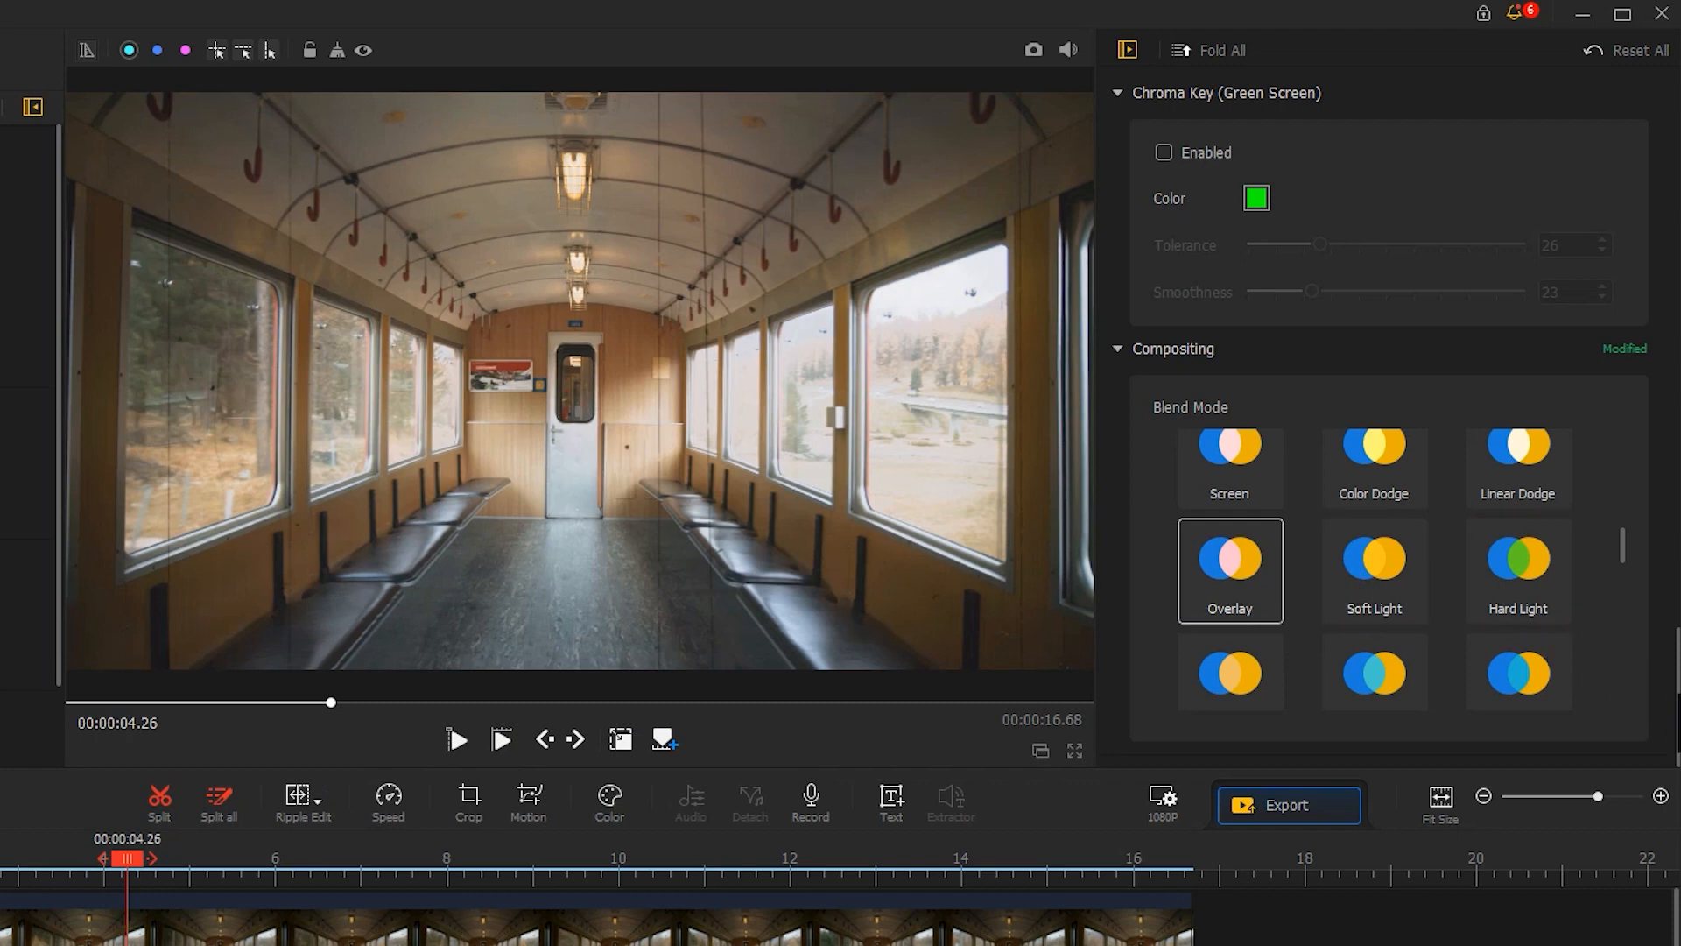
Set the noise clip's Play Speed to the 1/4 Linear Speed preset (0.25x).
{"action": "scroll", "scroll_direction": "up", "scroll_amount": 3}
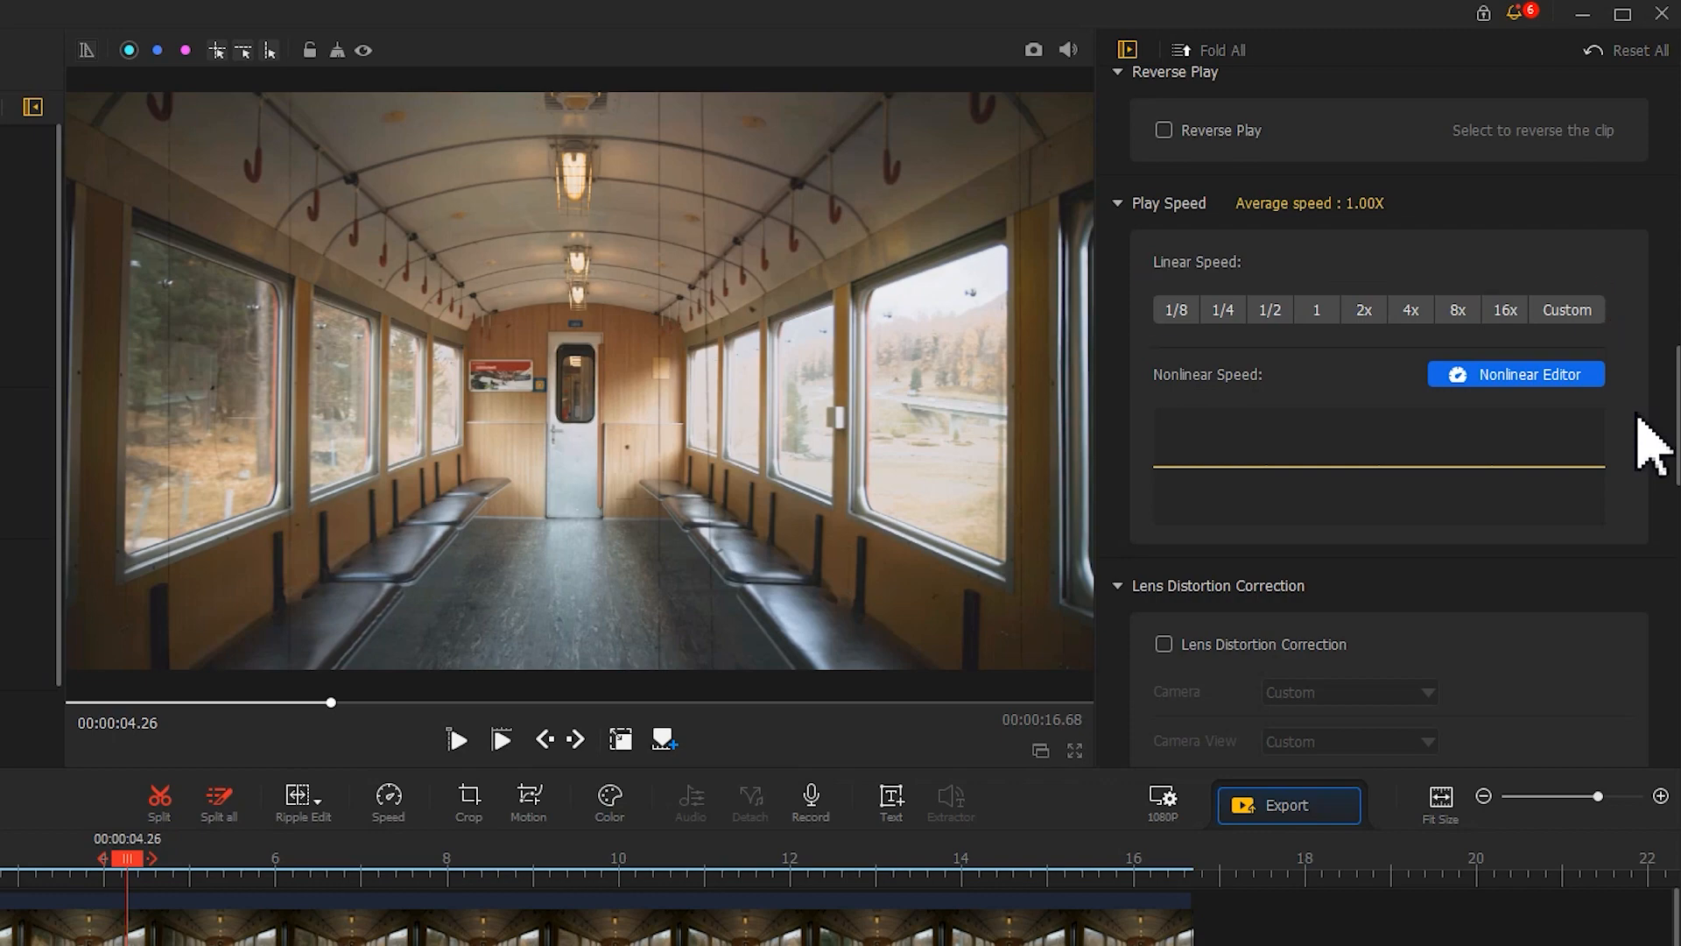
{"action": "left_click", "coordinate": [1220, 310]}
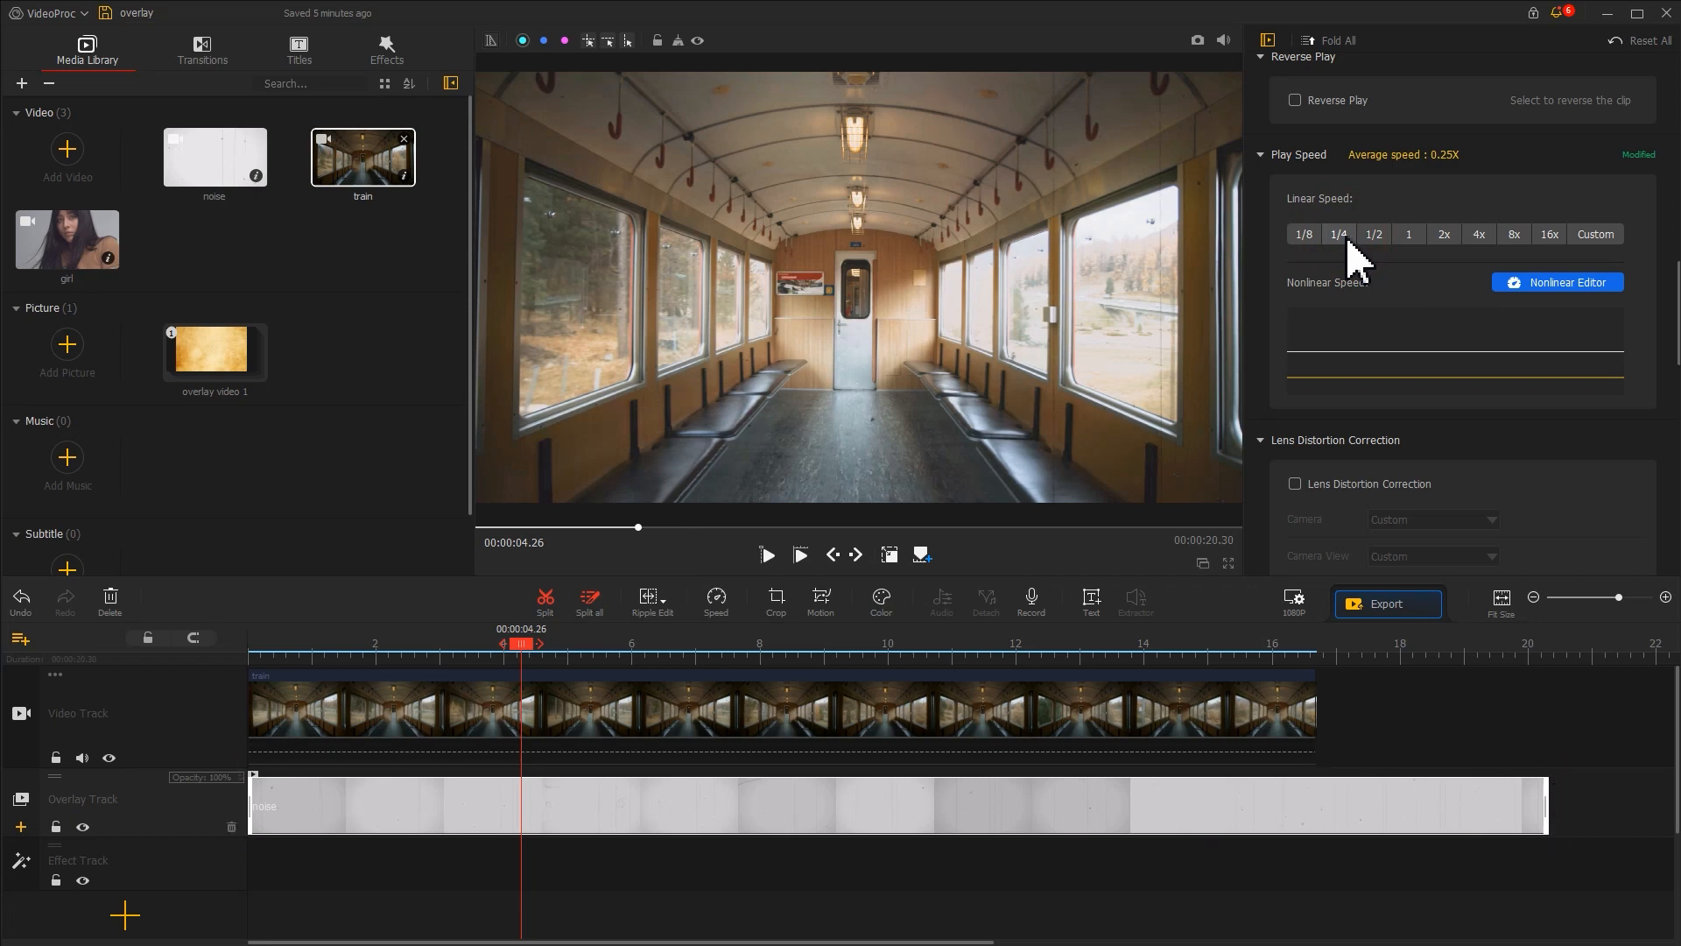
{"action": "mouse_move", "coordinate": [519, 676]}
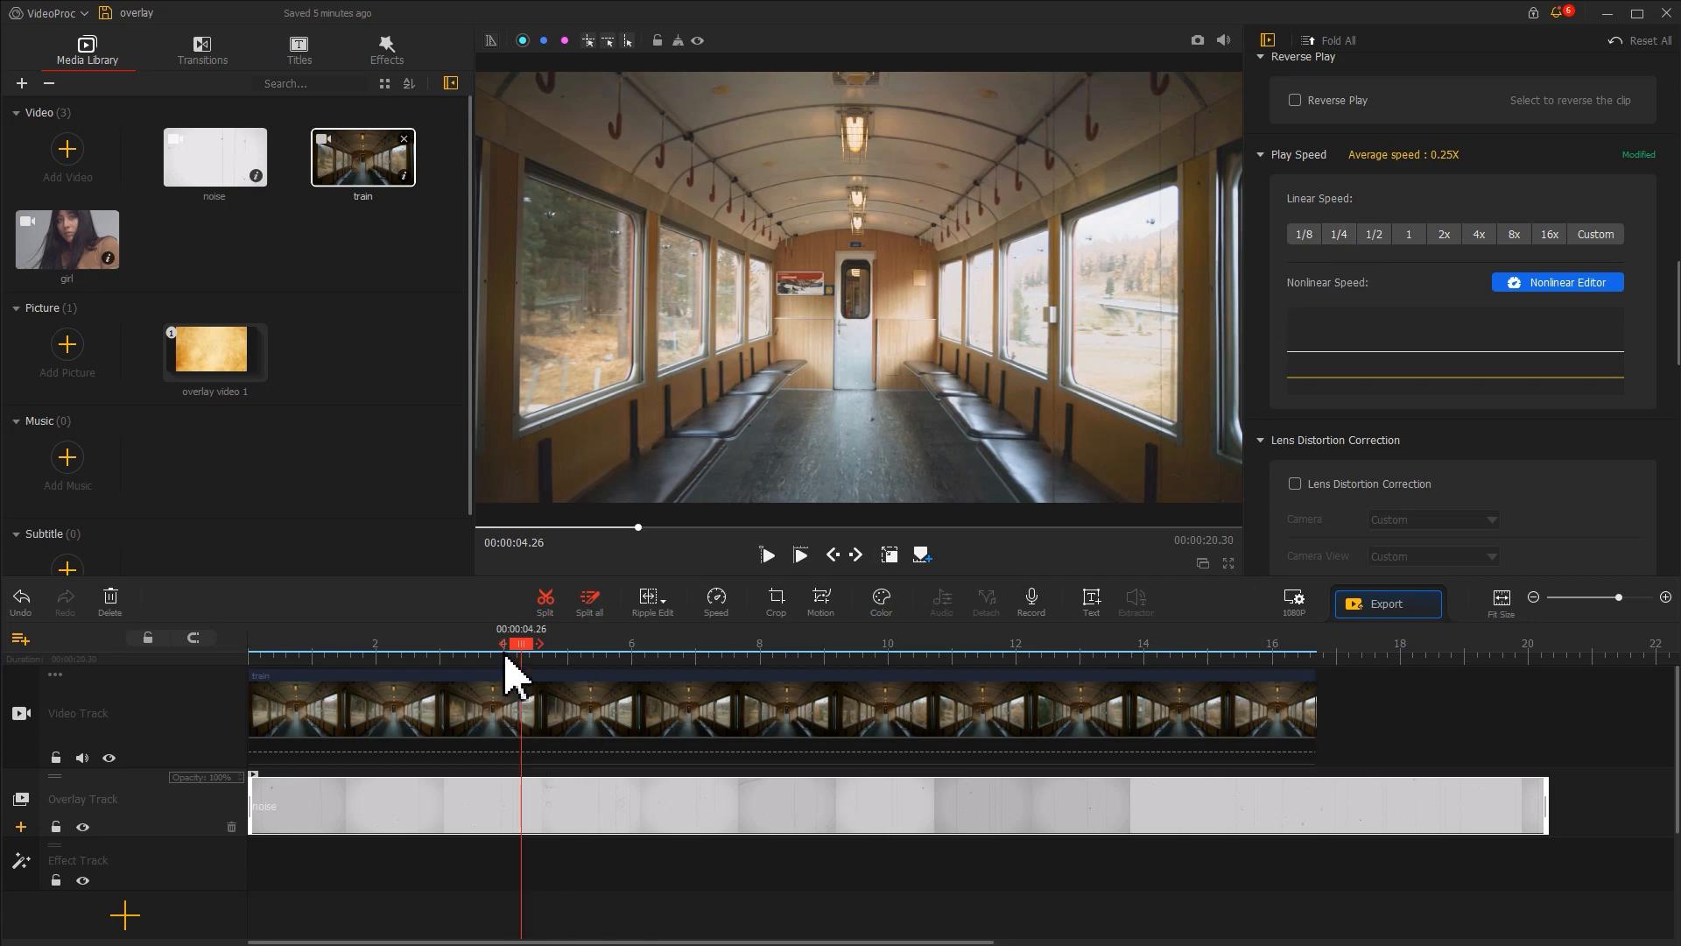